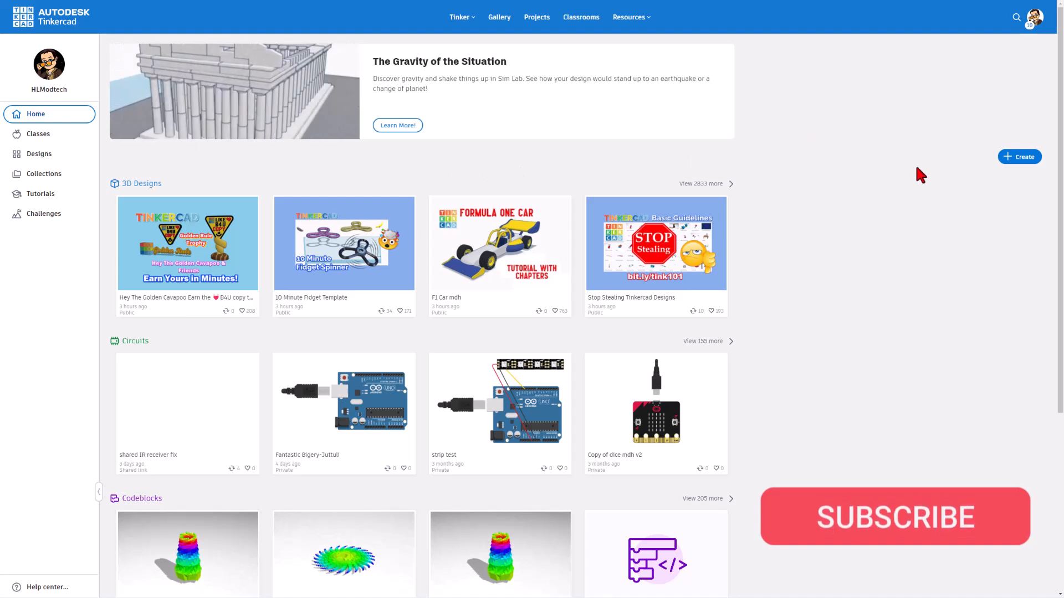
# Step: Create a new blank 3D design from the Tinkercad dashboard
pyautogui.click(1019, 156)
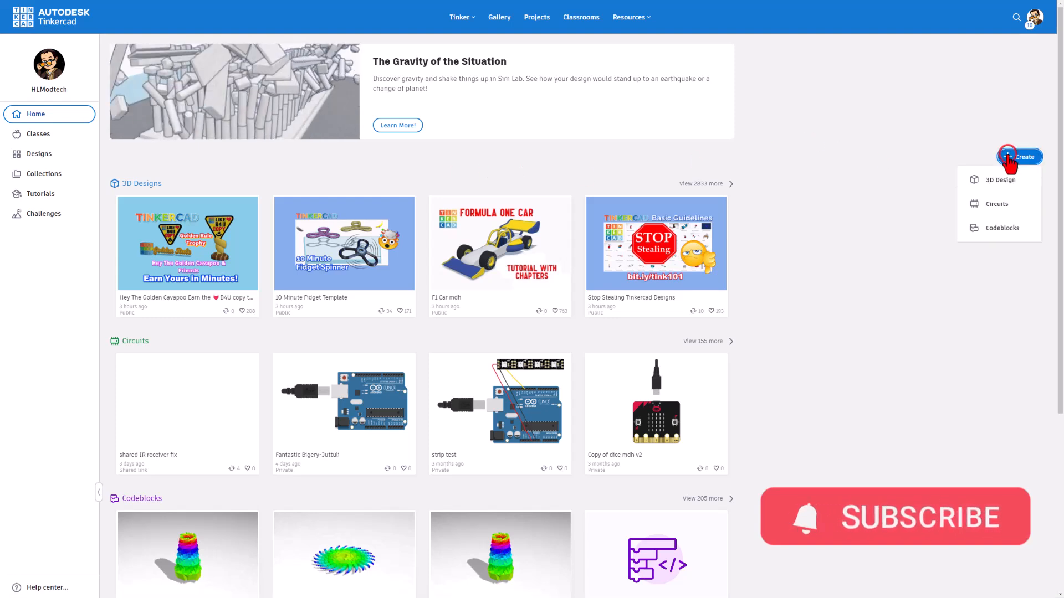
pyautogui.click(1021, 157)
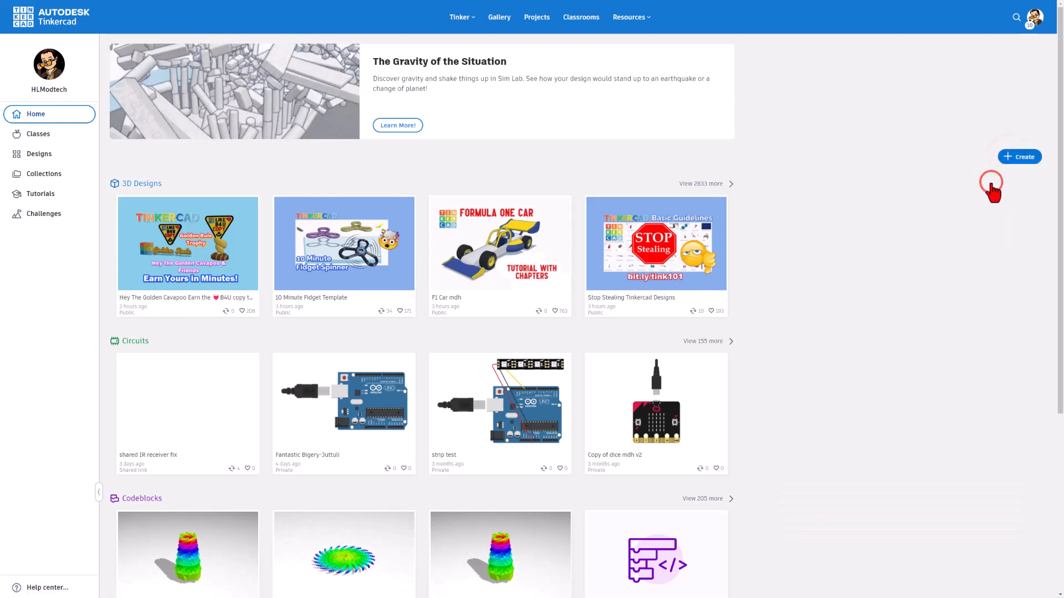
pyautogui.click(1020, 156)
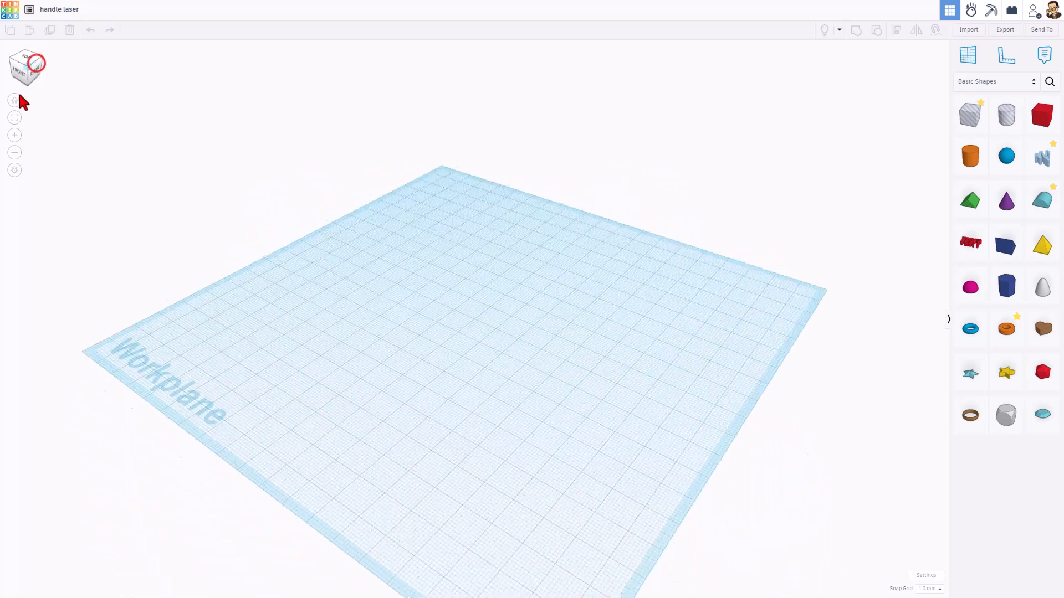
# Step: Switch to the Front view of the workplane via the view cube
pyautogui.click(14, 100)
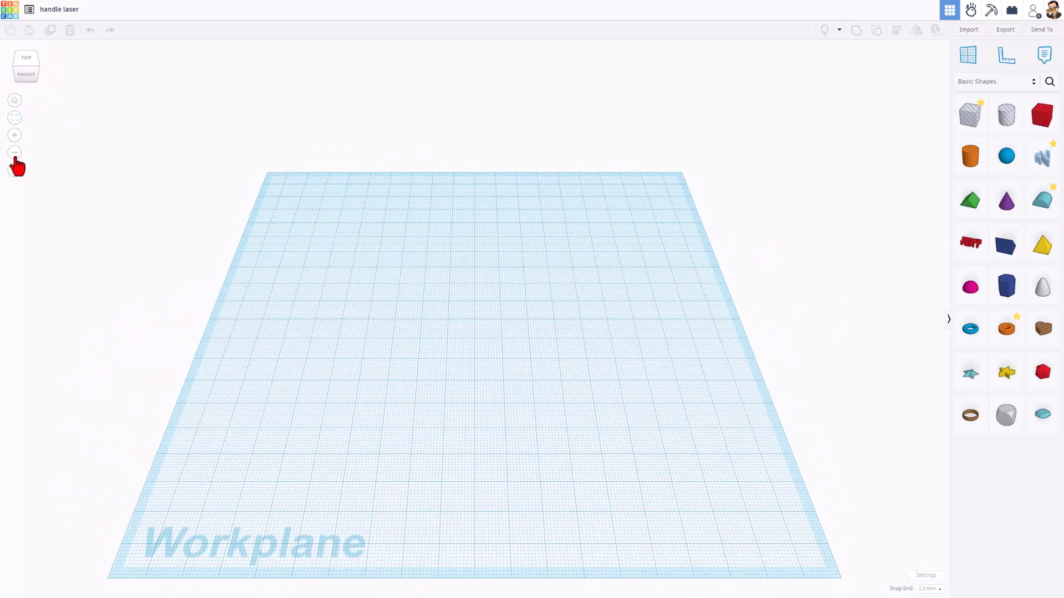
pyautogui.moveTo(14, 170)
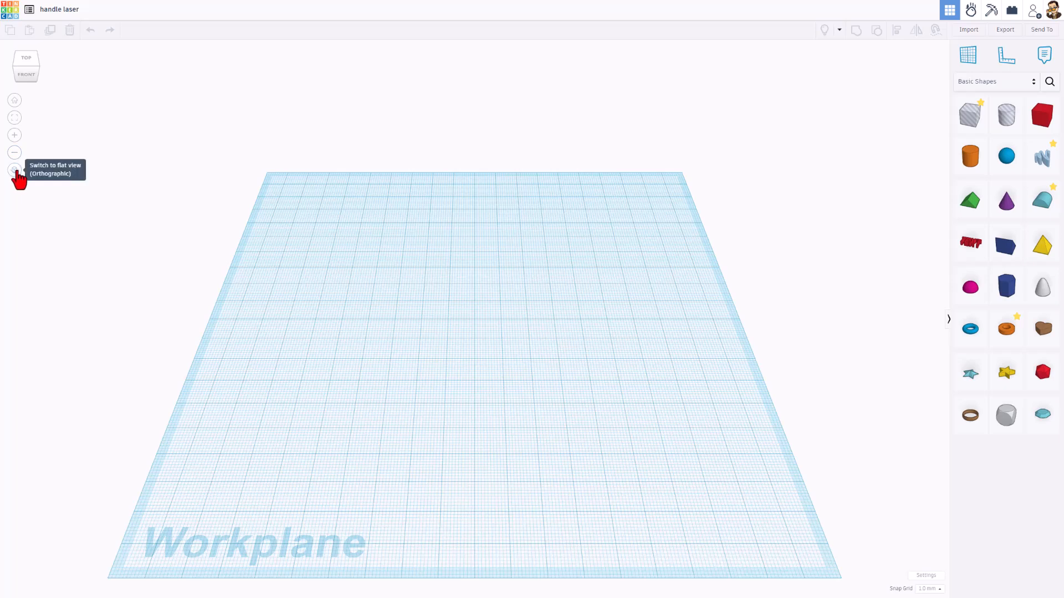
pyautogui.moveTo(993, 95)
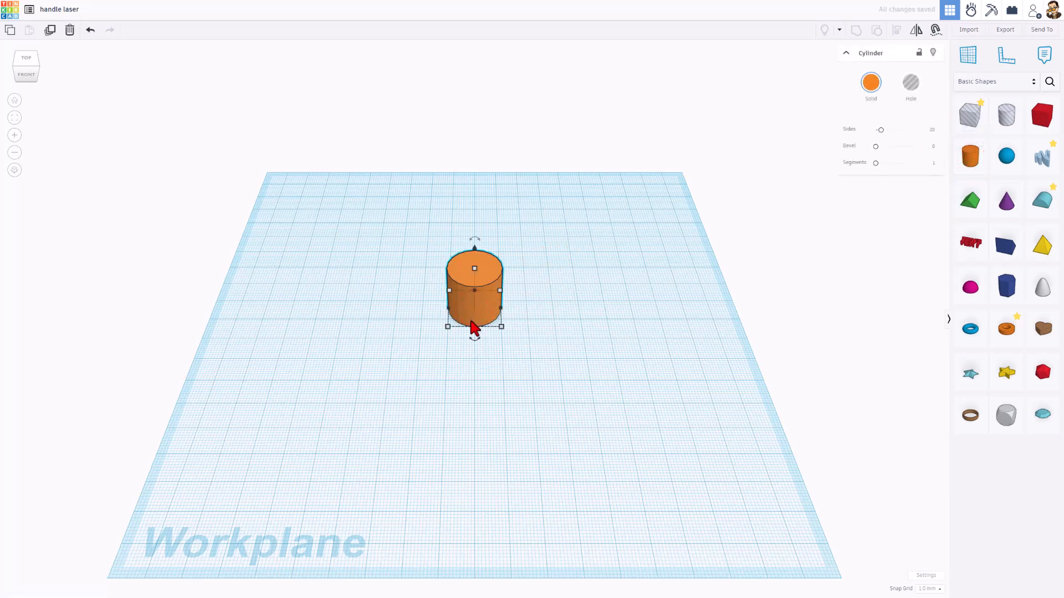
# Step: Scale the orange cylinder uniformly up to about 34 mm across
pyautogui.click(501, 326)
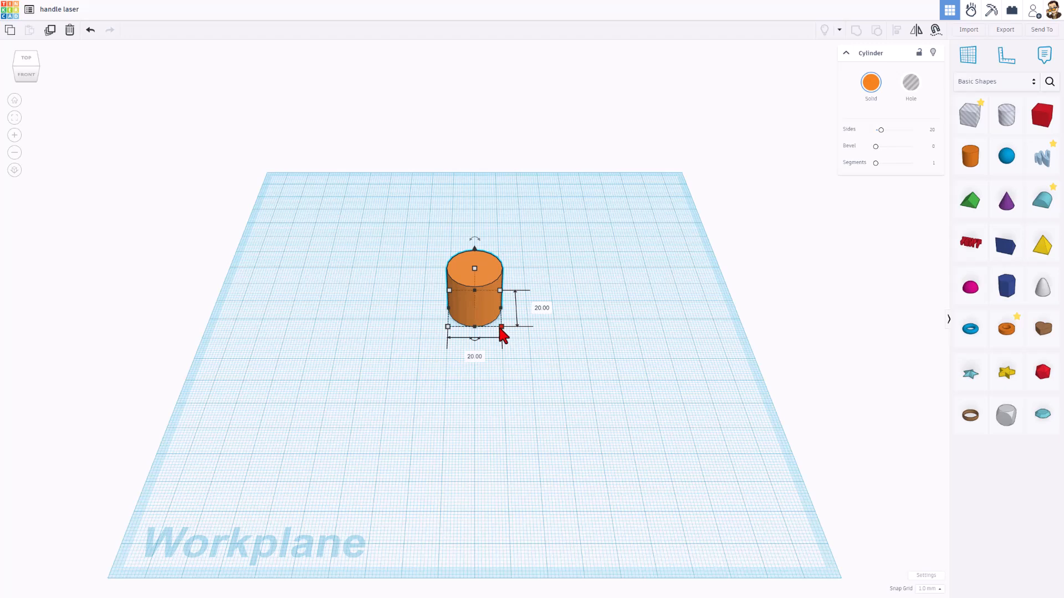
pyautogui.moveTo(502, 333)
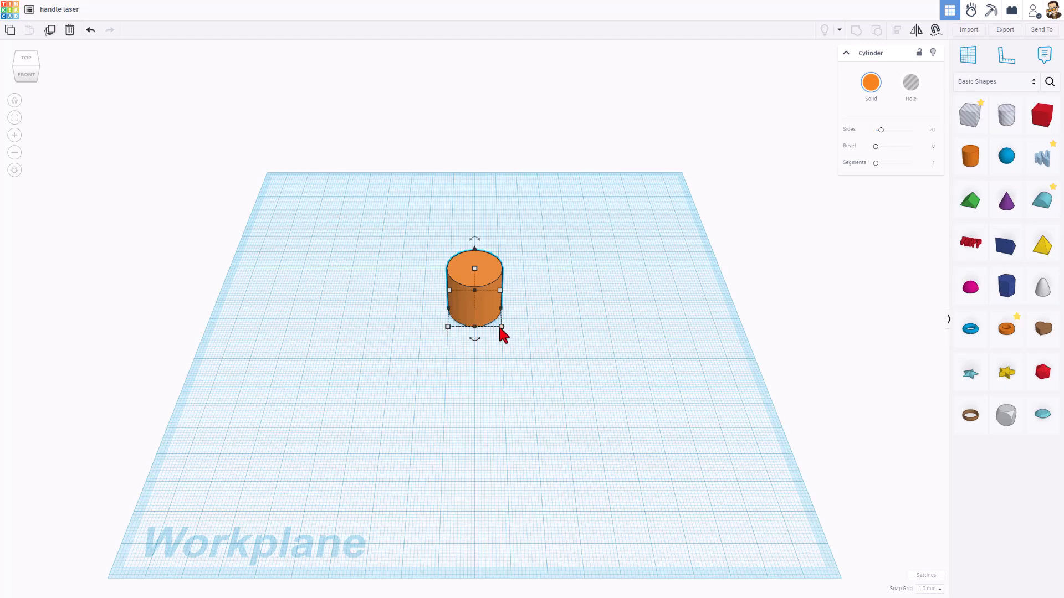
pyautogui.moveTo(501, 326); pyautogui.dragTo(531, 348)
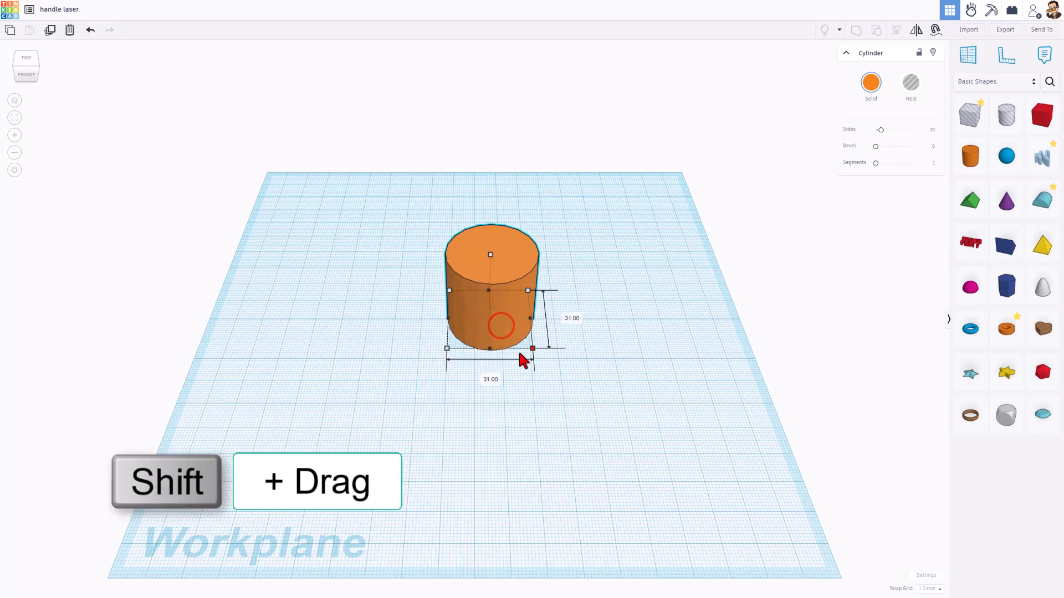
pyautogui.moveTo(532, 348); pyautogui.dragTo(539, 353)
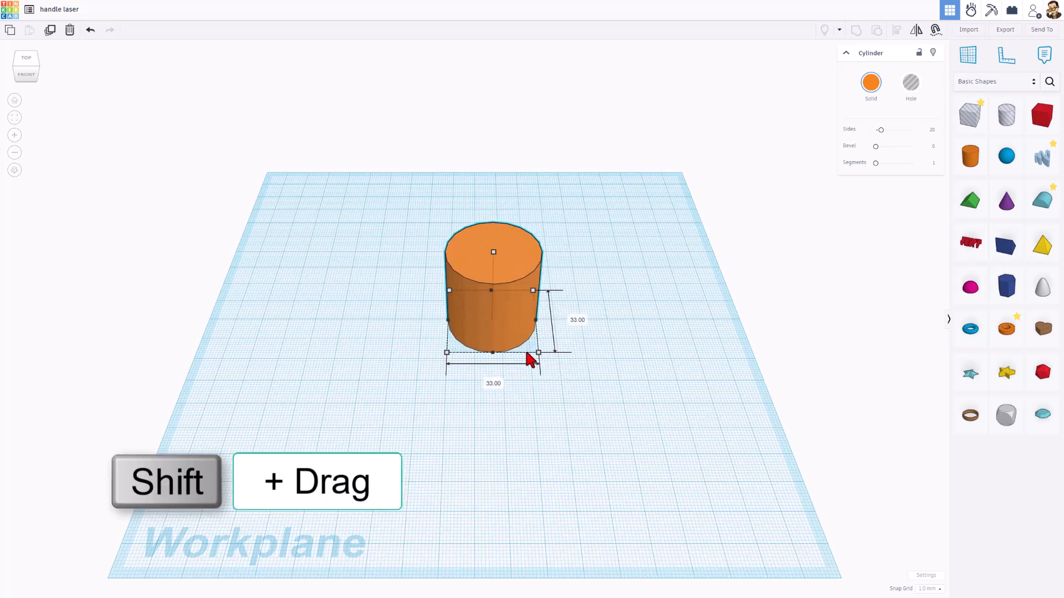
pyautogui.moveTo(538, 352); pyautogui.dragTo(542, 355)
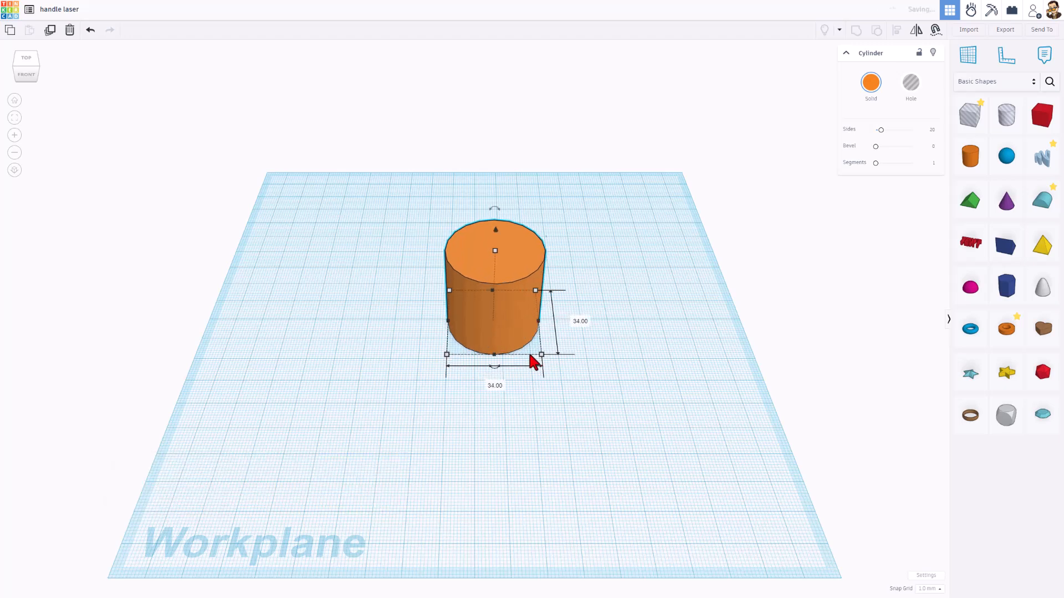
pyautogui.click(494, 385)
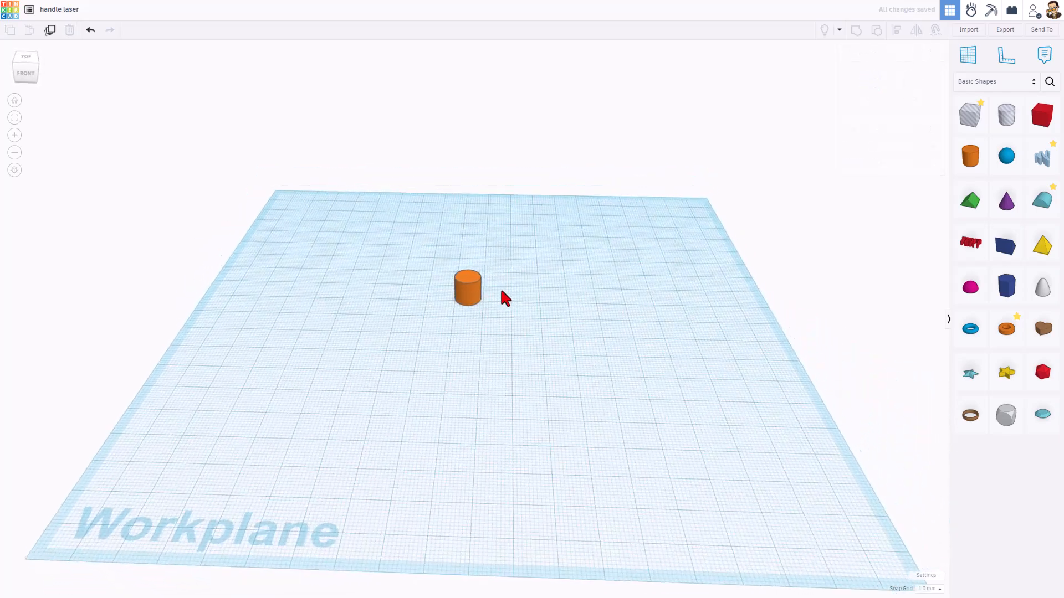
# Step: Raise the cylinder's Sides slider to maximum and add a bevel to round its edges
pyautogui.click(466, 287)
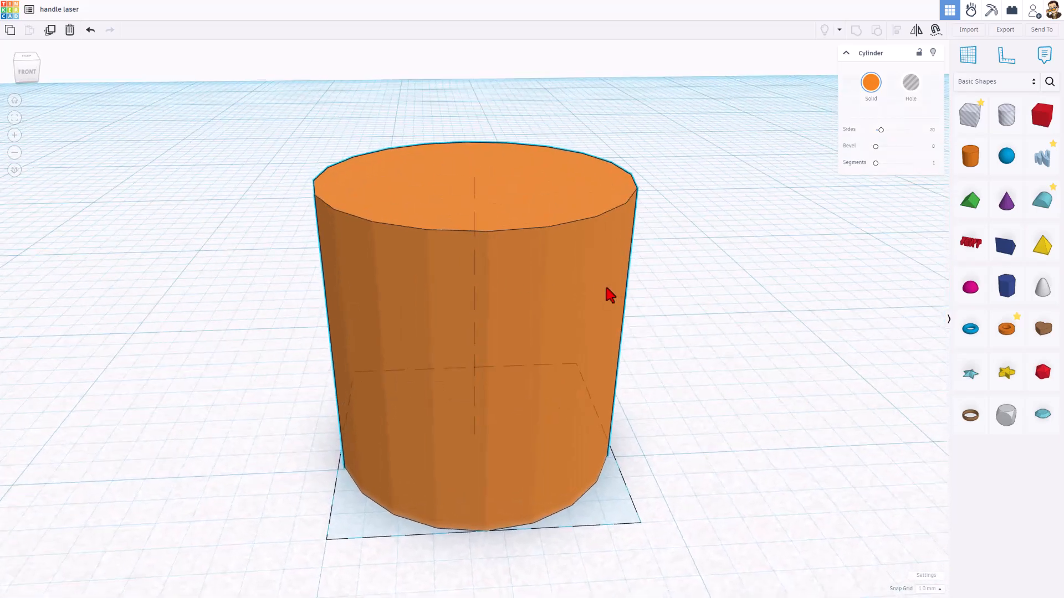
pyautogui.moveTo(880, 129); pyautogui.dragTo(911, 129)
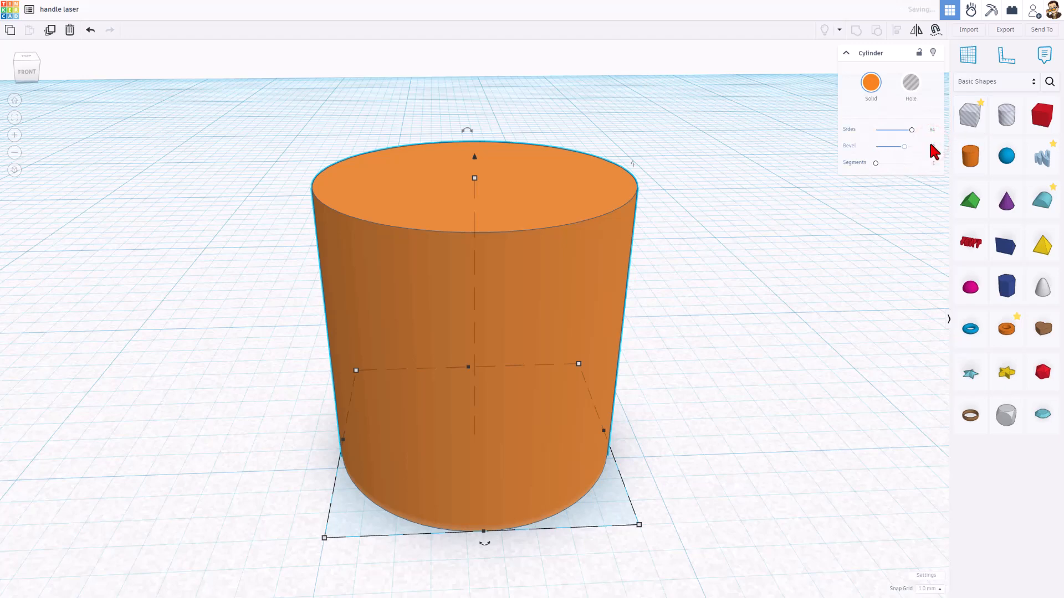
pyautogui.moveTo(895, 146); pyautogui.dragTo(905, 147)
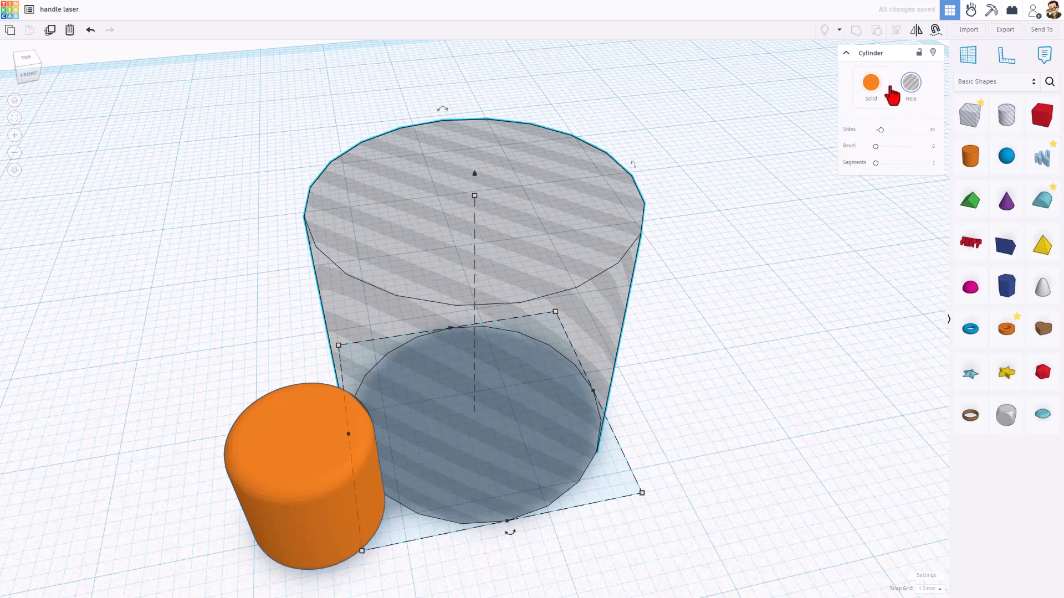
# Step: Make the new cylinder a smooth-sided hole 5.2 mm wide with a reduced height
pyautogui.click(911, 83)
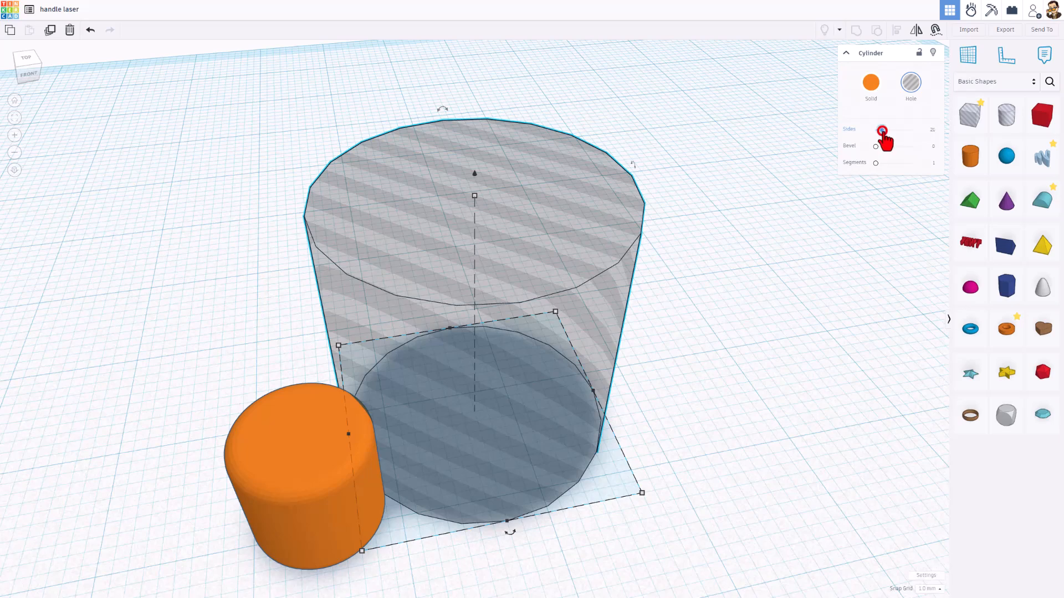
pyautogui.moveTo(882, 130); pyautogui.dragTo(912, 129)
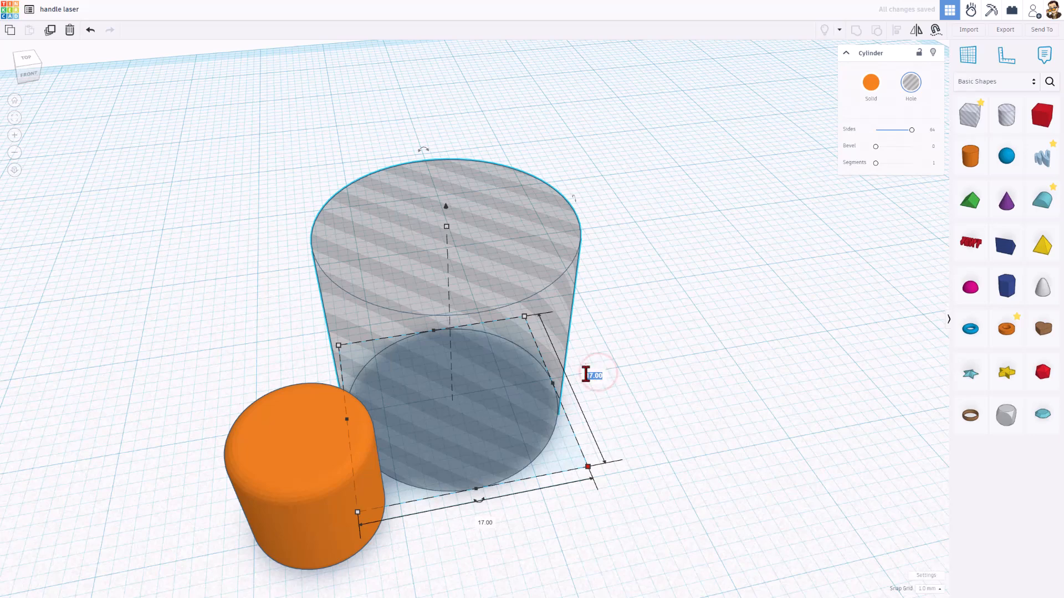
pyautogui.write('5.20')
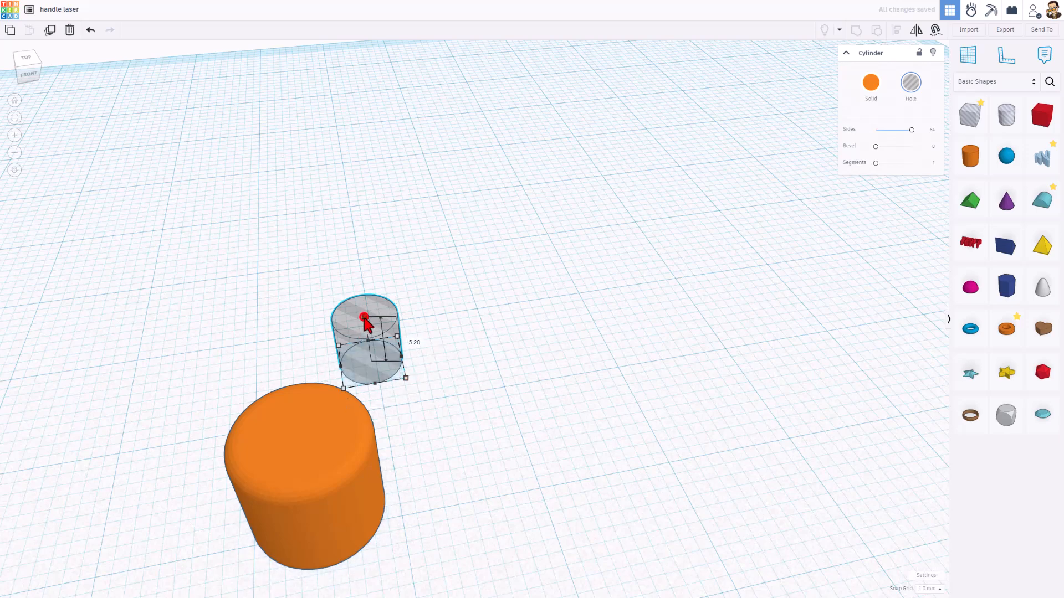
pyautogui.click(406, 343)
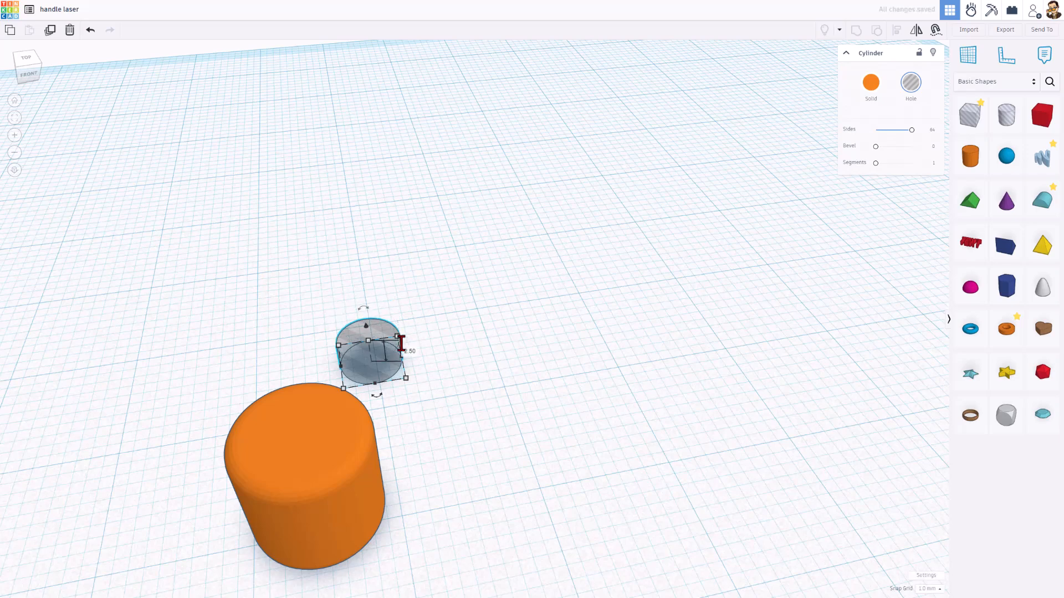
pyautogui.click(237, 318)
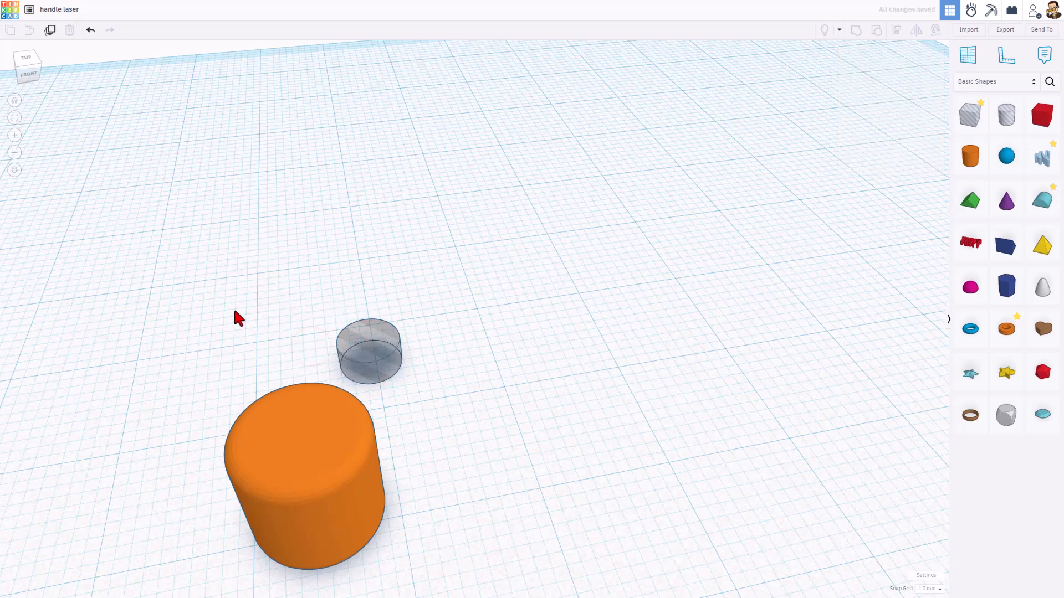
# Step: Duplicate the short hole and scale the copy evenly to about 9 mm
pyautogui.click(368, 349)
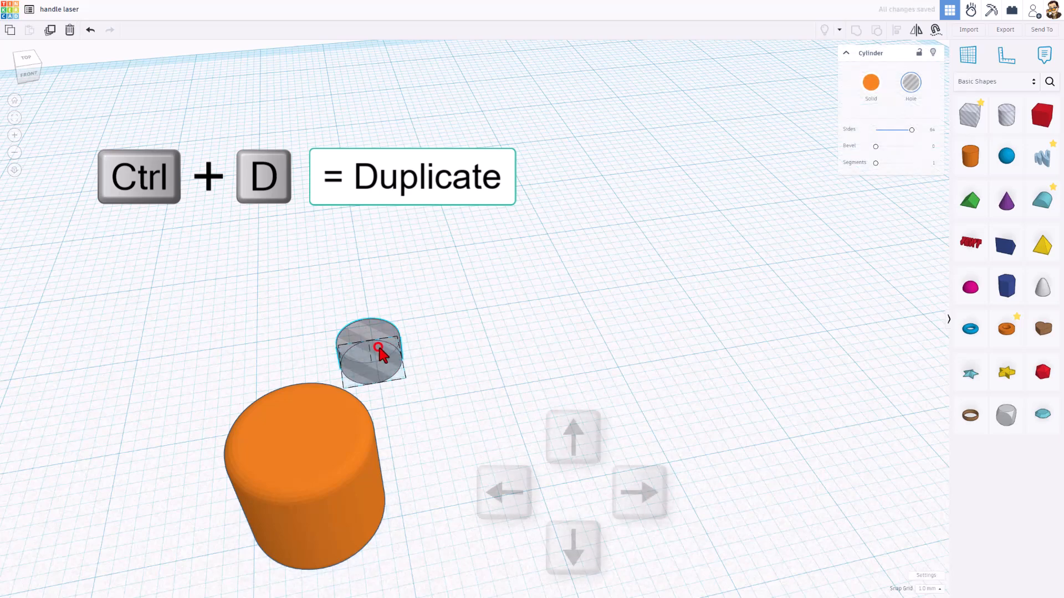
pyautogui.press('ctrl+d')
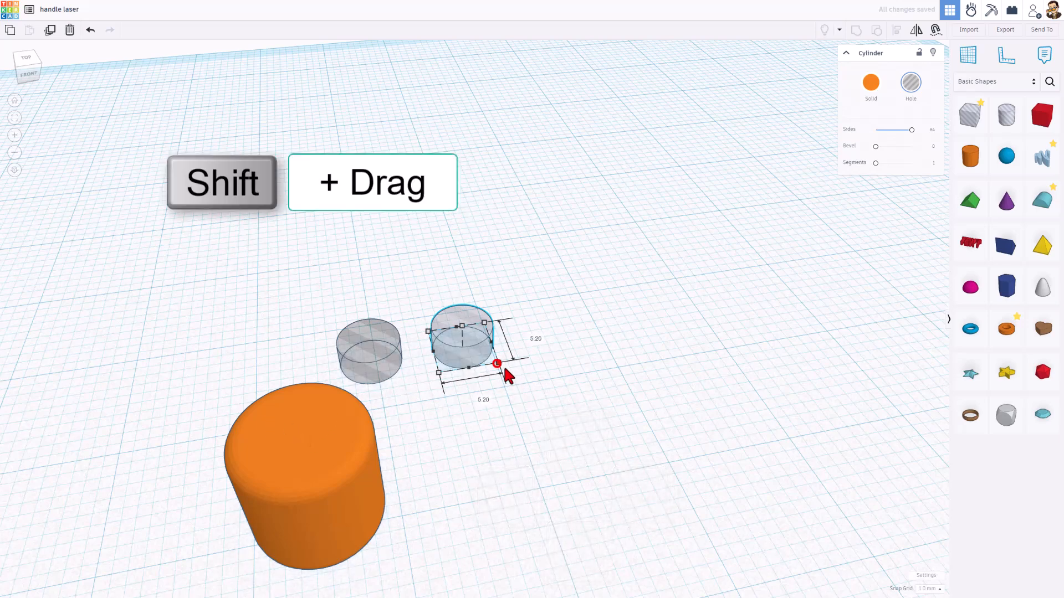
pyautogui.moveTo(498, 365); pyautogui.dragTo(555, 388)
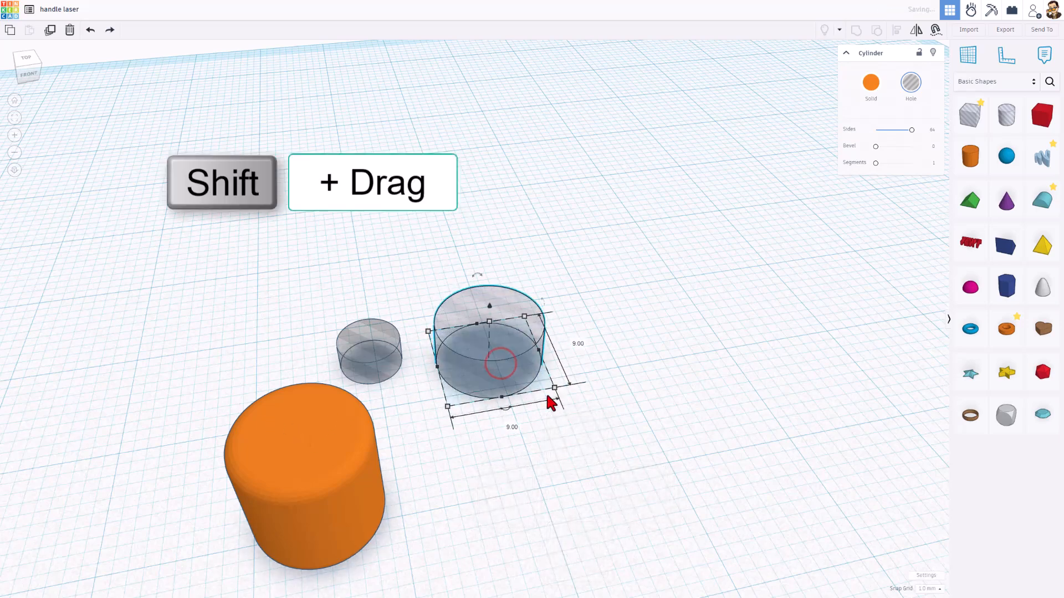
pyautogui.click(512, 427)
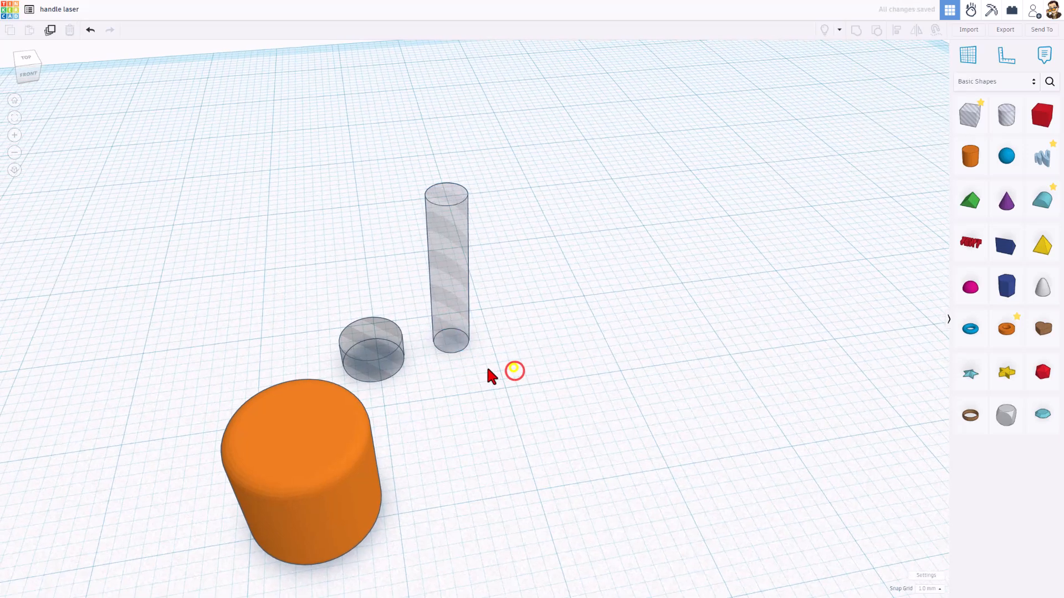
# Step: Drag a selection box over the orange cylinder and both hole cylinders
pyautogui.moveTo(514, 370); pyautogui.dragTo(533, 479)
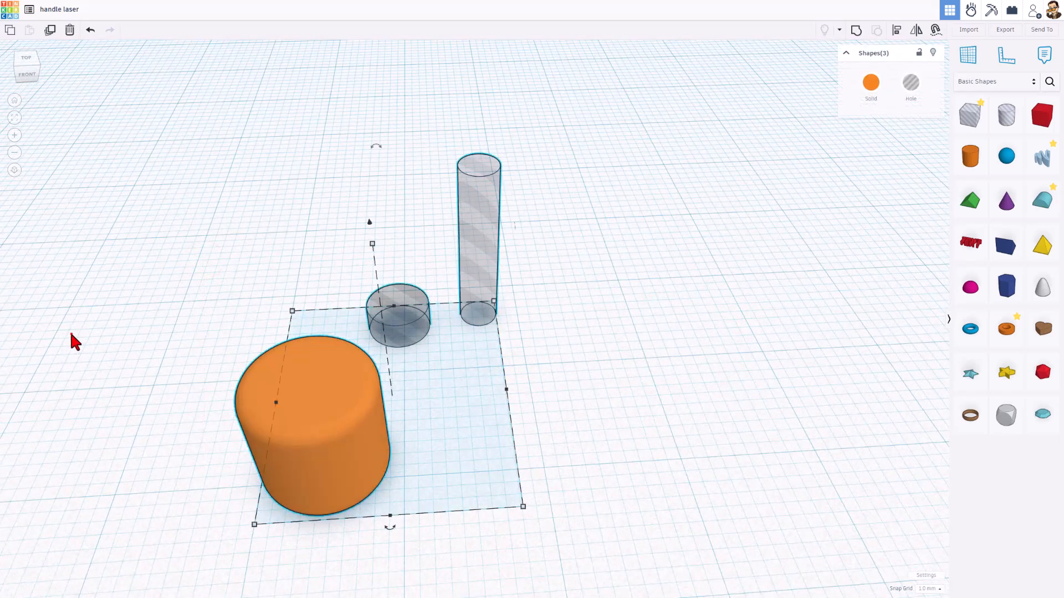
pyautogui.moveTo(501, 488)
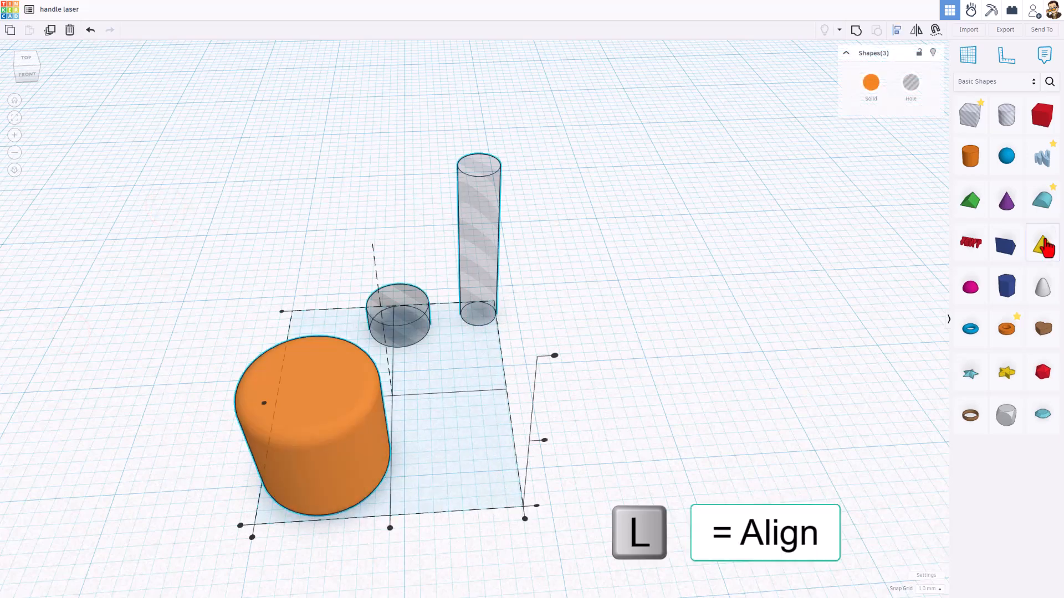
pyautogui.moveTo(370, 503)
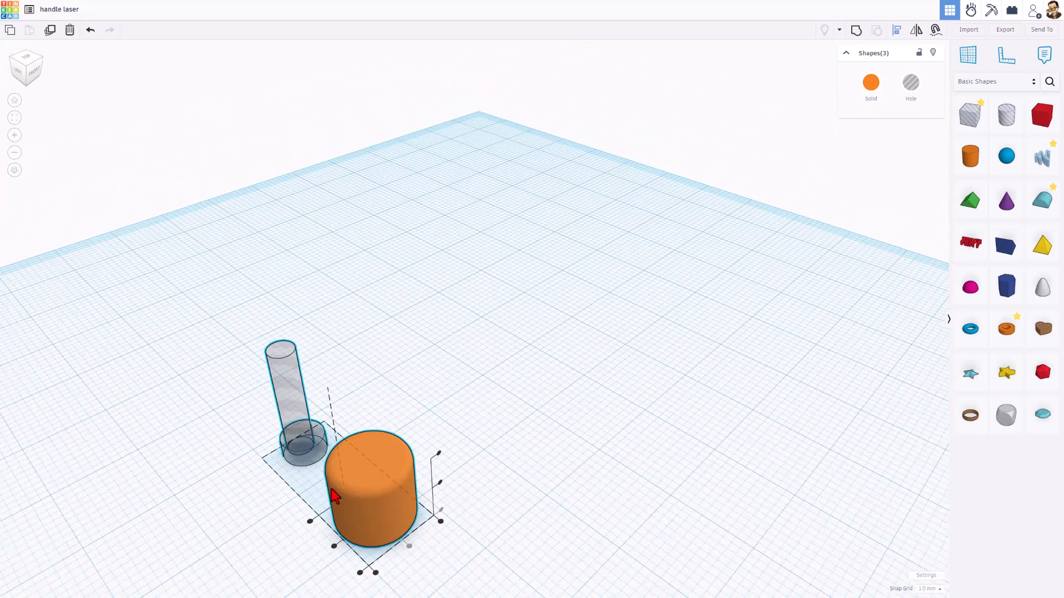
pyautogui.moveTo(364, 479)
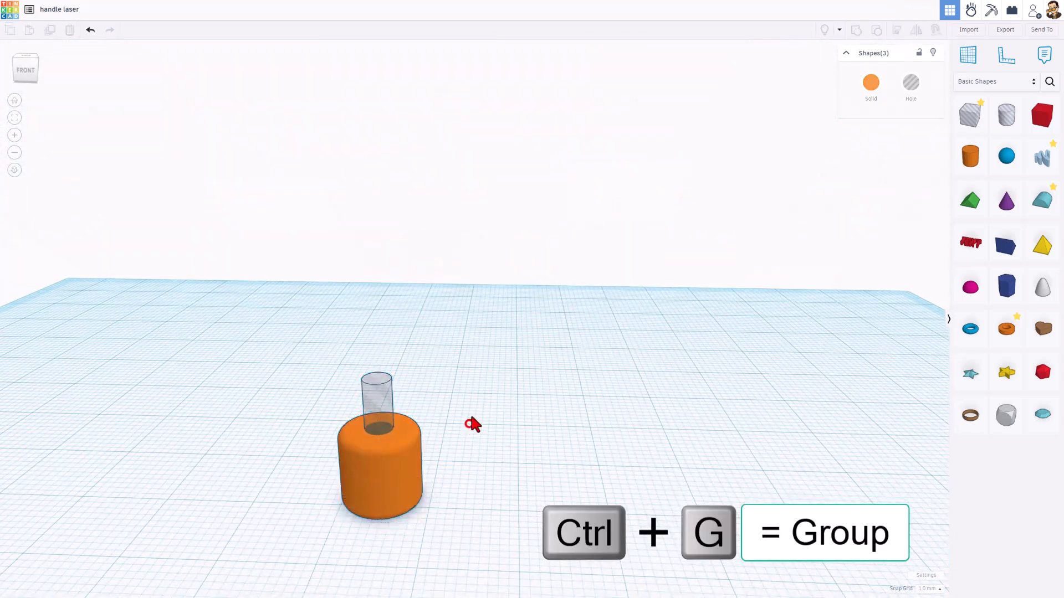
# Step: Group the cylinder with both holes into one solid and fit it in view
pyautogui.click(381, 448)
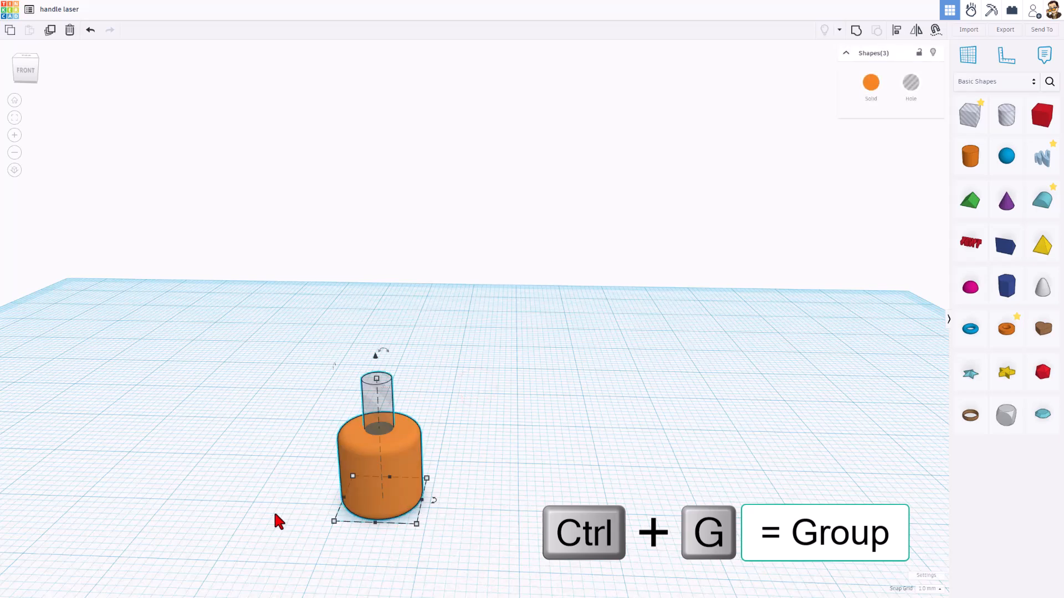
pyautogui.press('ctrl+g')
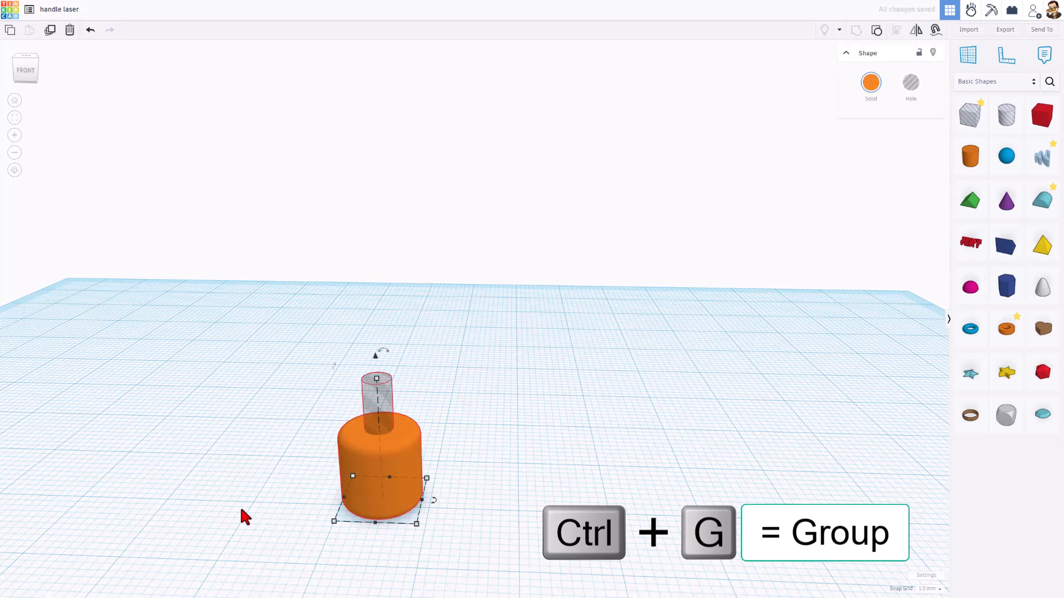
pyautogui.press('ctrl+g')
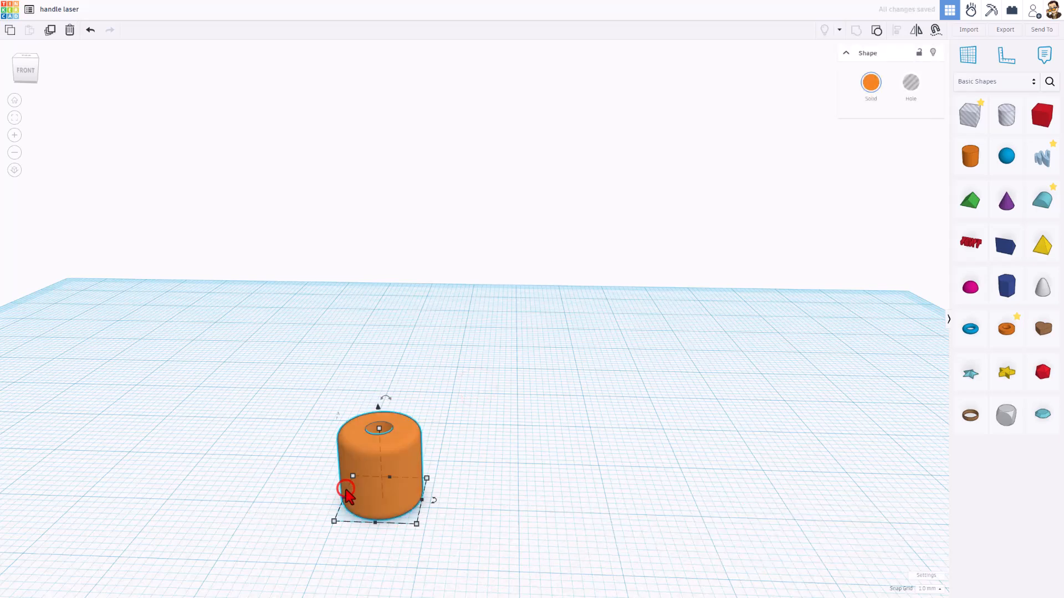
pyautogui.press('f')
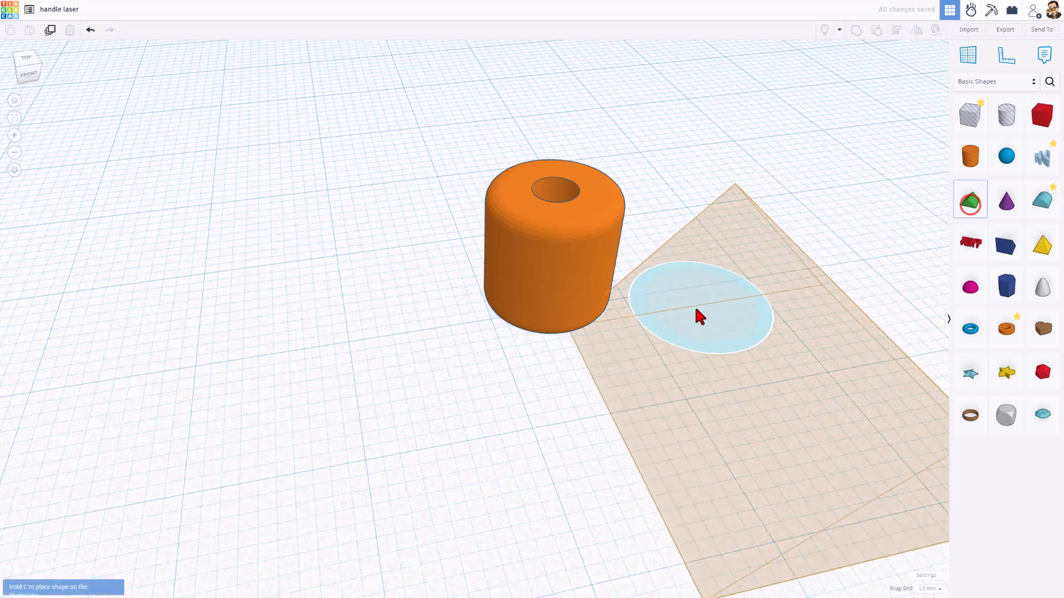
# Step: Place a roof shape, rotate it 90° upright and drop it onto the workplane
pyautogui.click(702, 316)
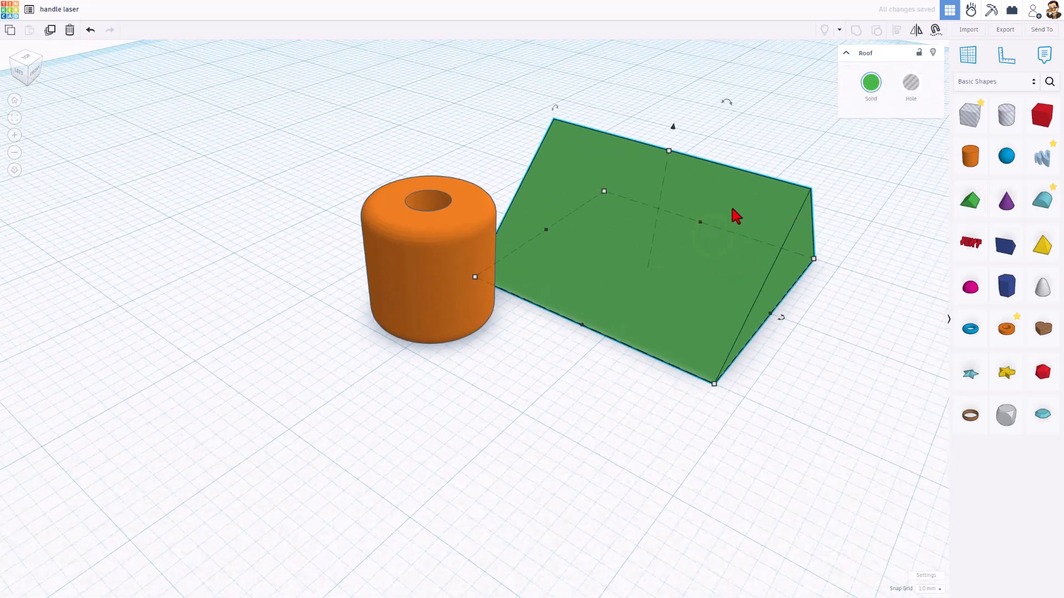
pyautogui.moveTo(703, 132)
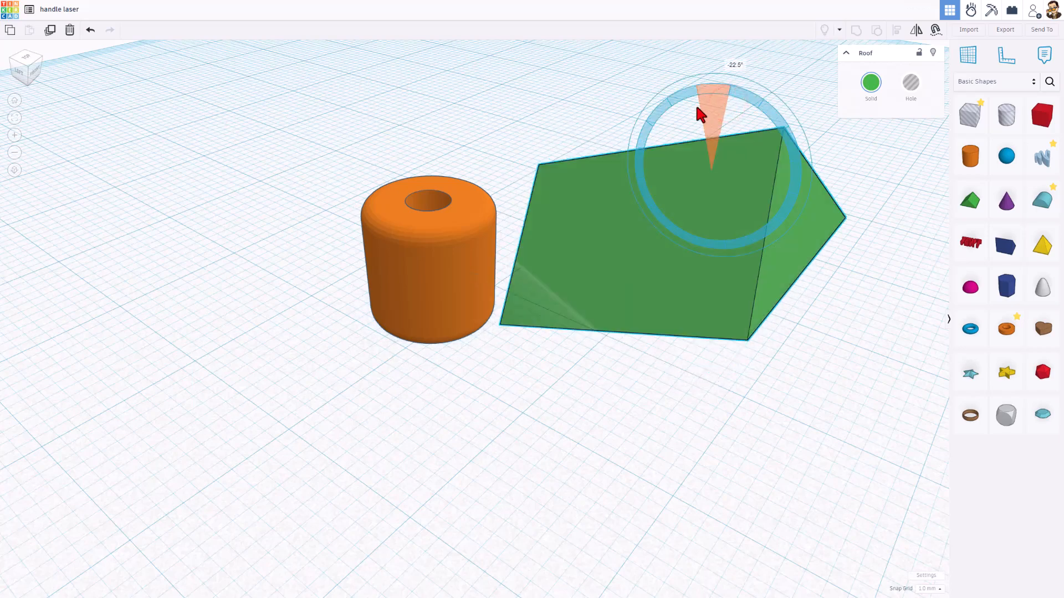
pyautogui.moveTo(699, 112); pyautogui.dragTo(668, 156)
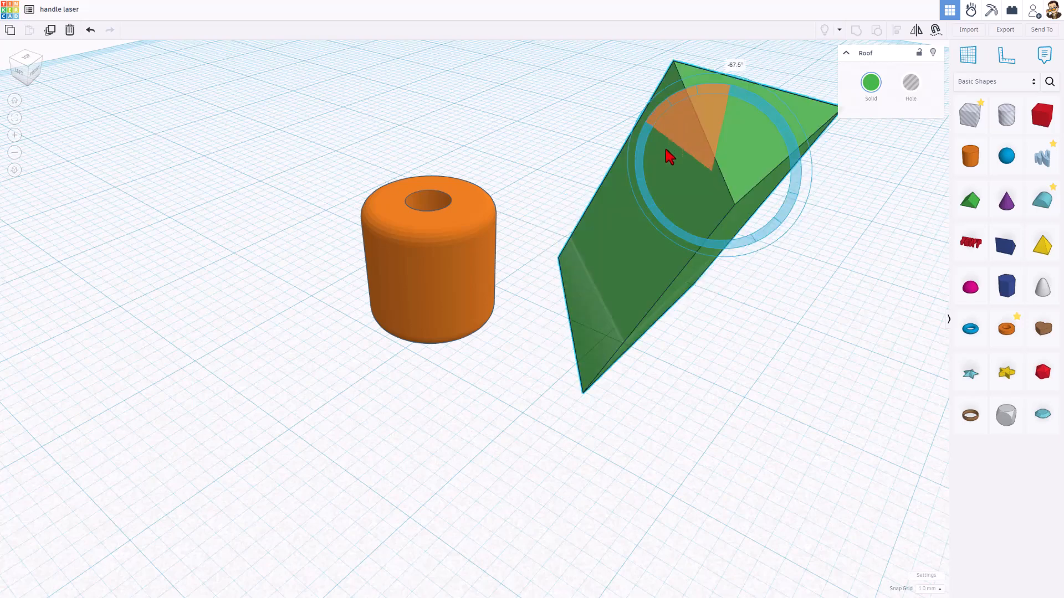
pyautogui.moveTo(669, 157); pyautogui.dragTo(672, 128)
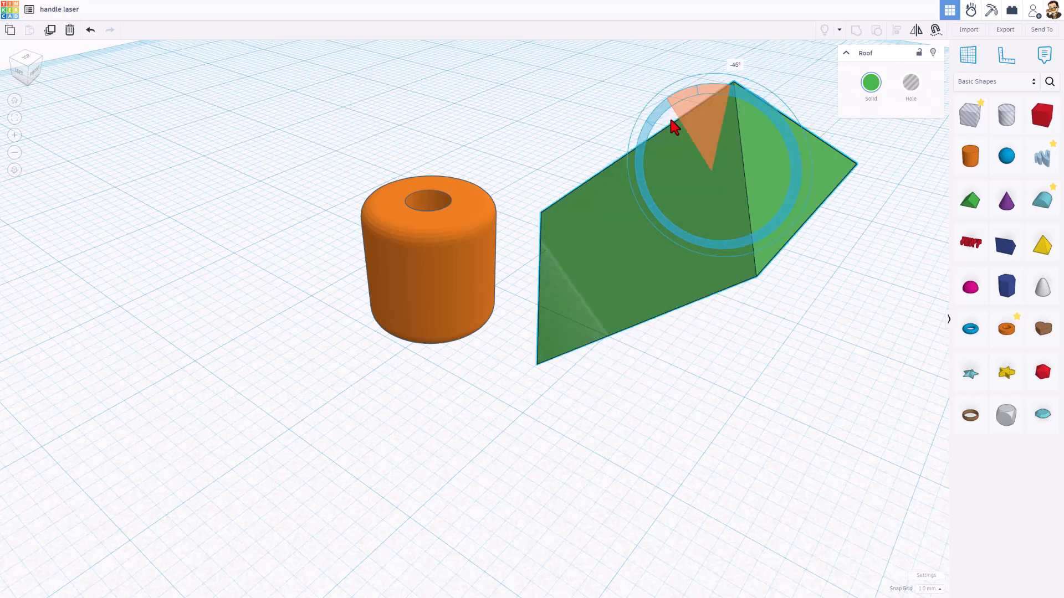
pyautogui.moveTo(672, 127); pyautogui.dragTo(687, 39)
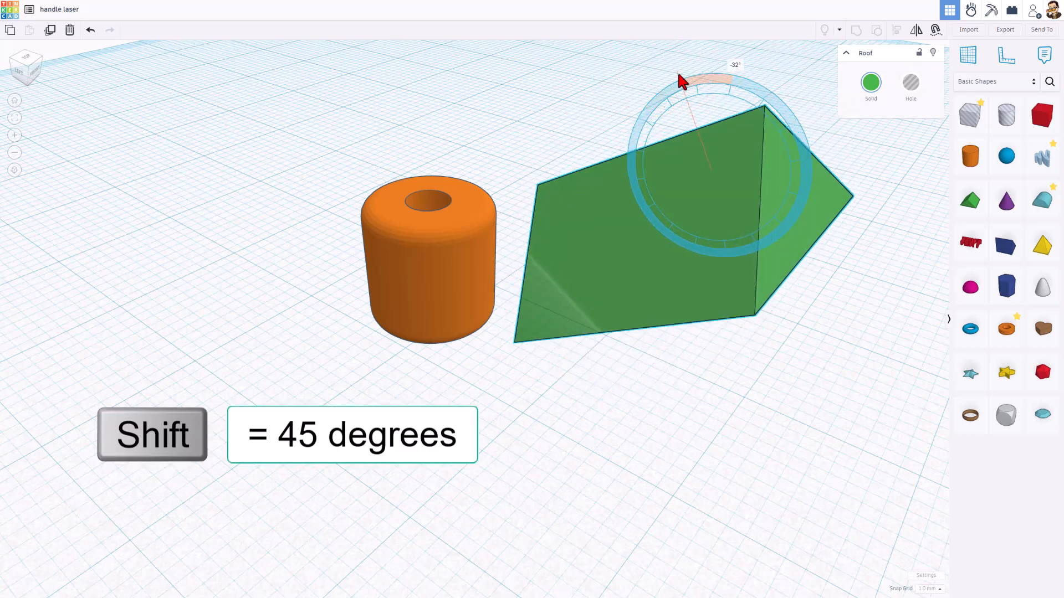
pyautogui.moveTo(681, 80); pyautogui.dragTo(706, 62)
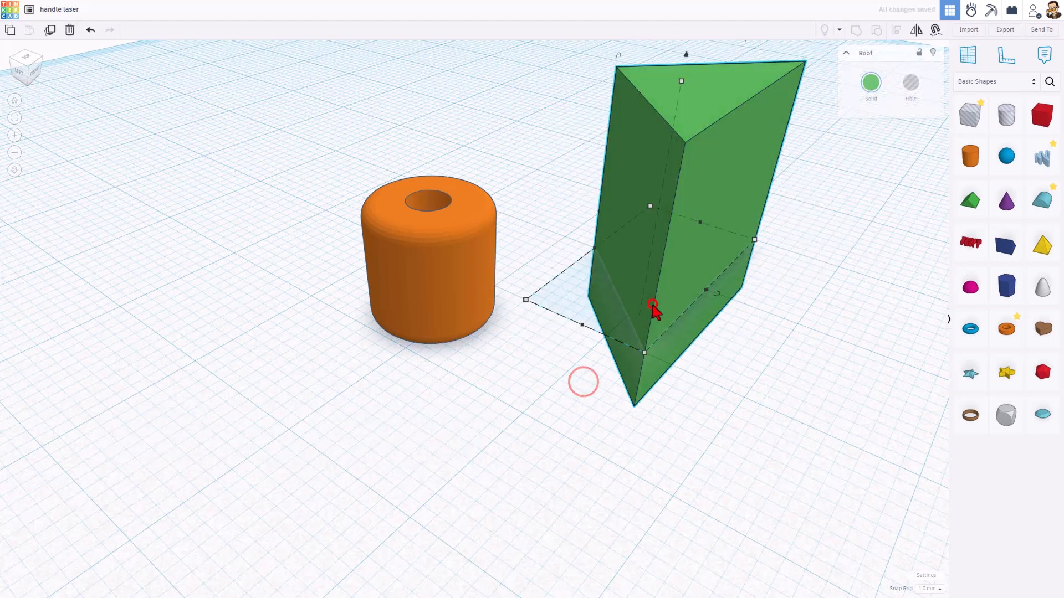
pyautogui.press('d')
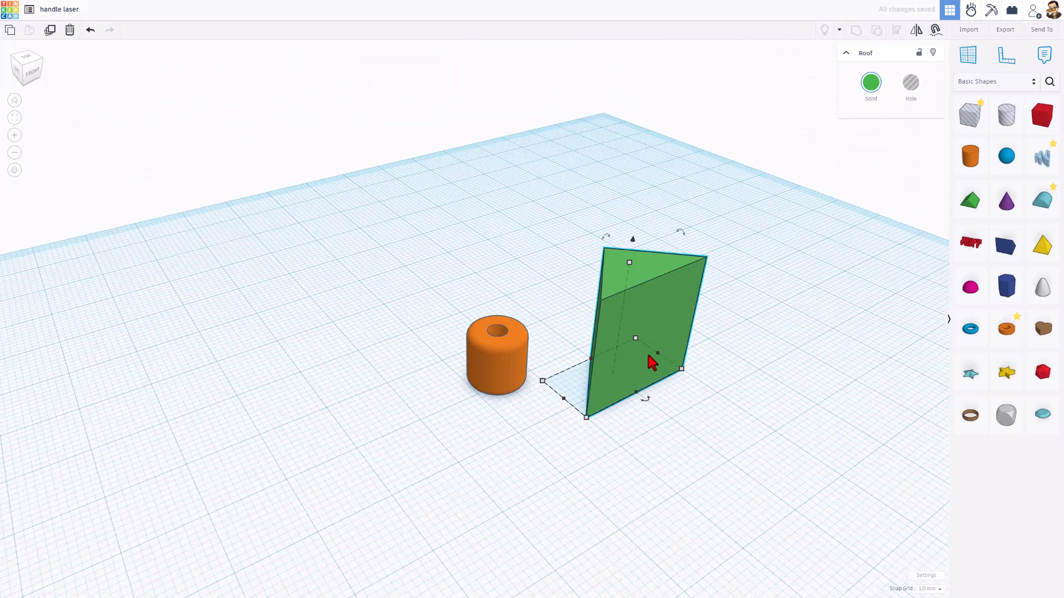
pyautogui.moveTo(506, 370)
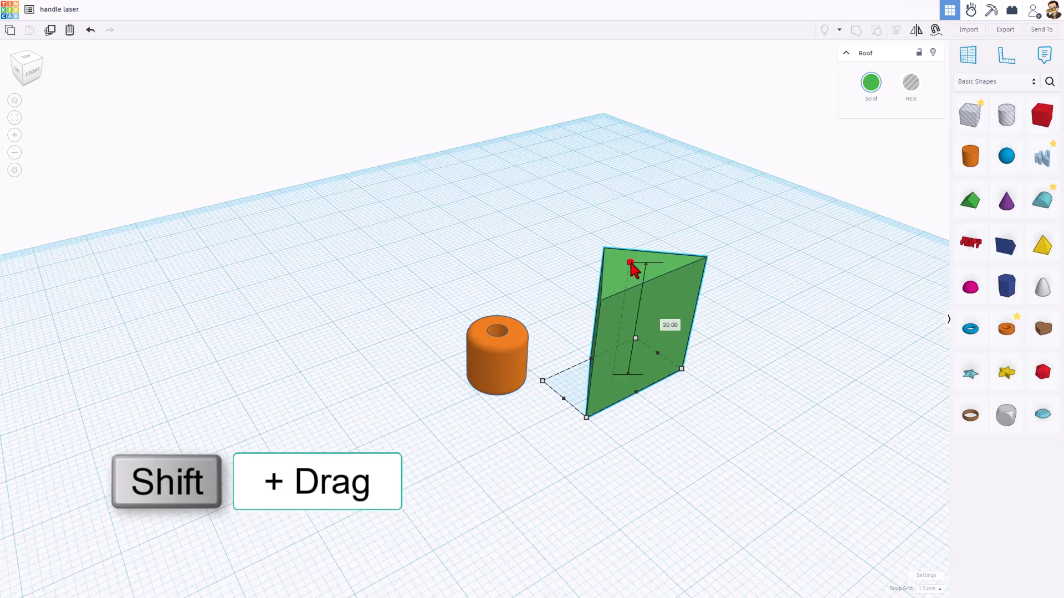
# Step: Shrink the roof to a thin wedge hole and select it with the cylinder for alignment
pyautogui.moveTo(629, 265); pyautogui.dragTo(630, 371)
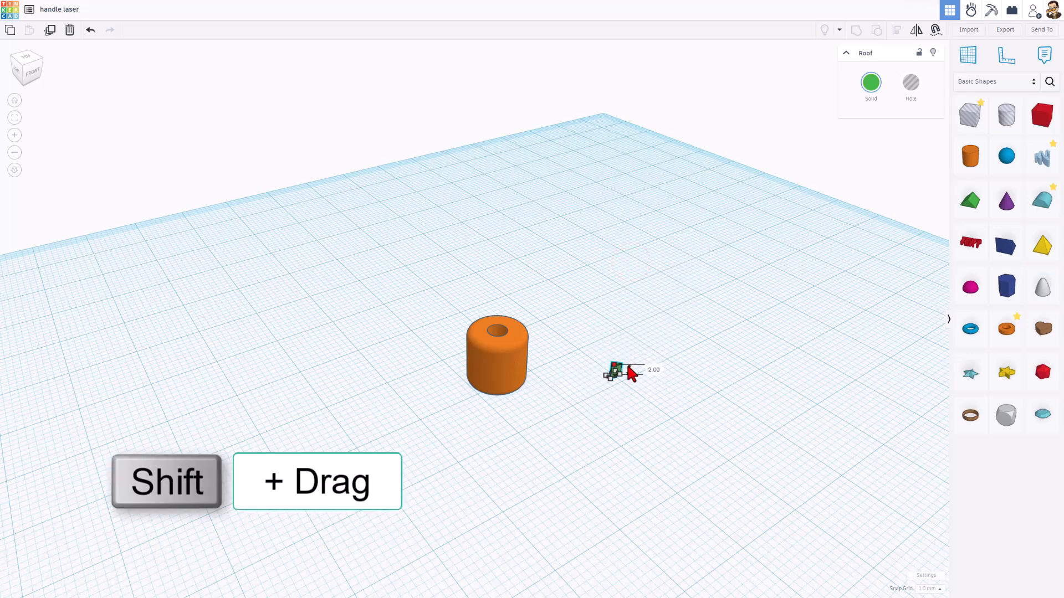
pyautogui.moveTo(630, 372); pyautogui.dragTo(630, 375)
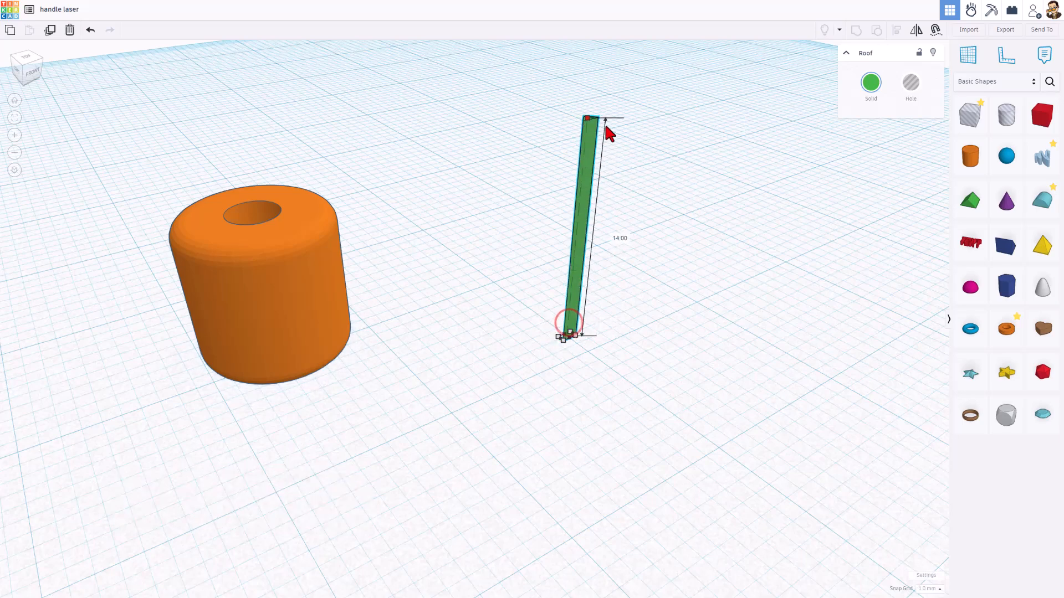
pyautogui.click(911, 84)
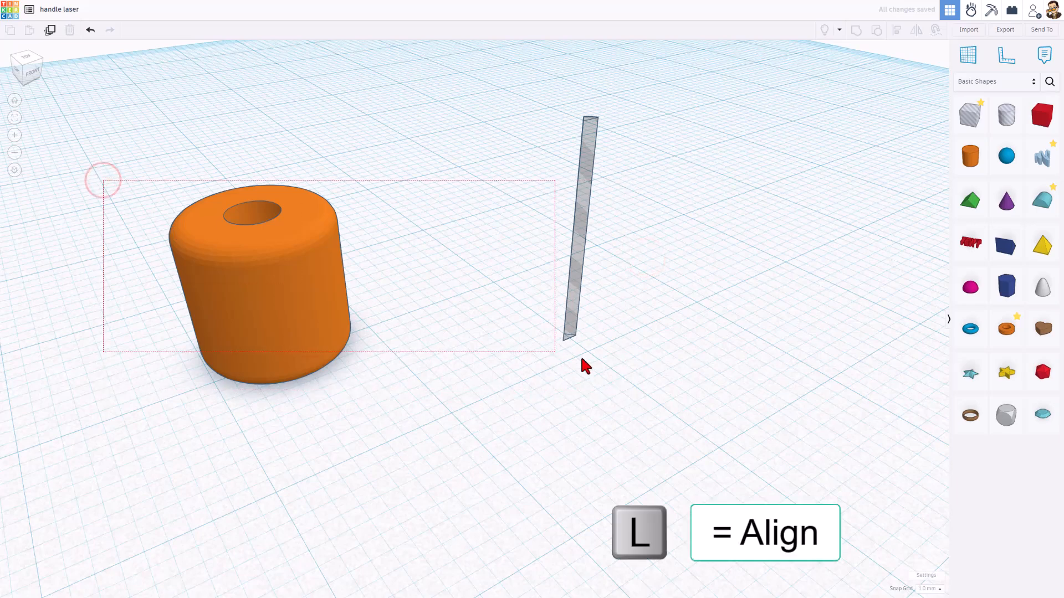
pyautogui.moveTo(102, 179); pyautogui.dragTo(554, 356)
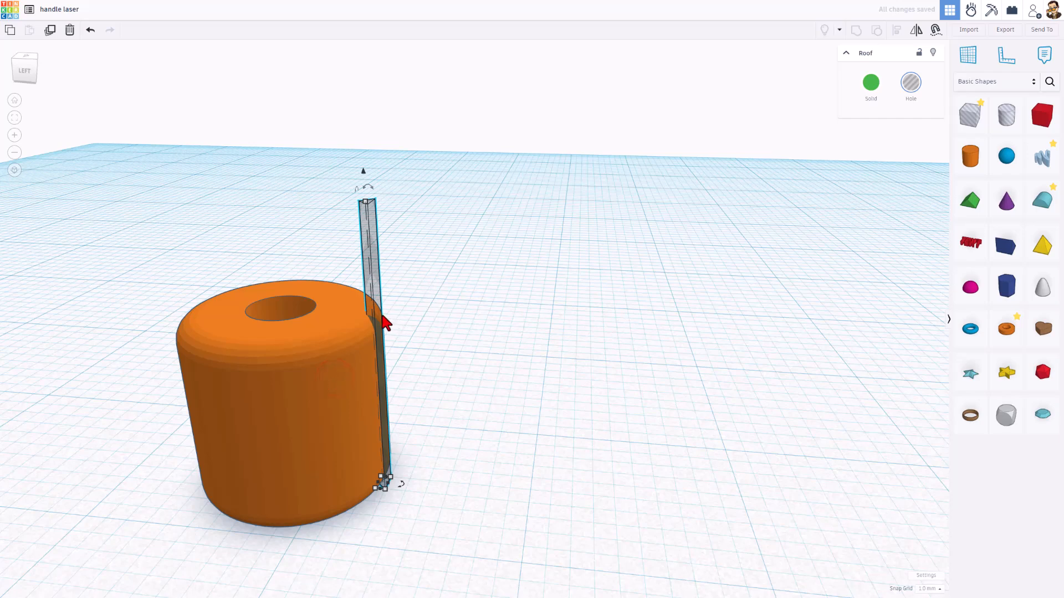
# Step: Duplicate the thin wedge hole with a finer snap and align both wedges across the cylinder
pyautogui.click(930, 588)
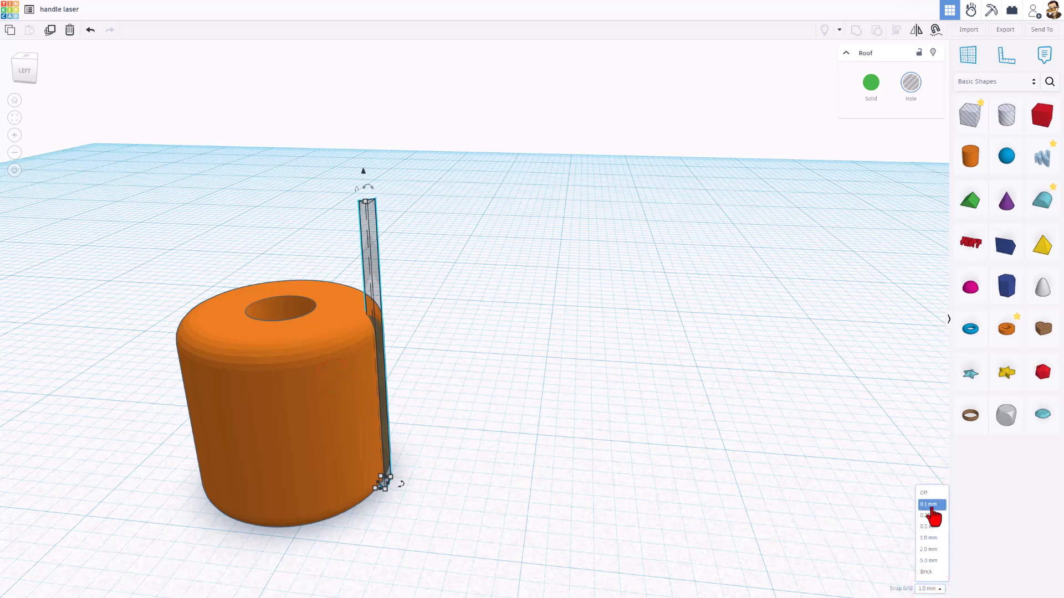
pyautogui.click(928, 516)
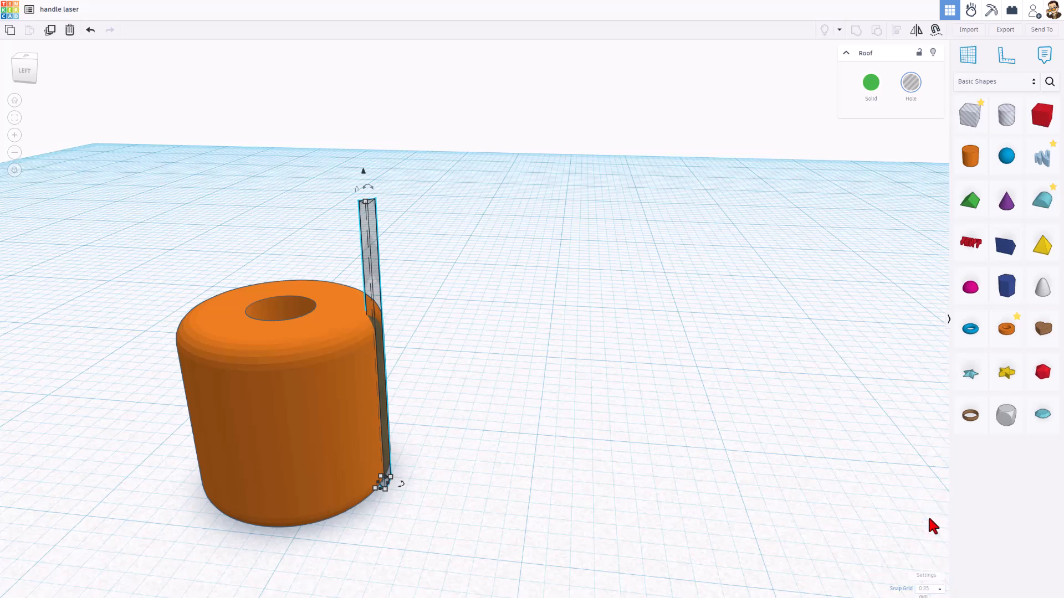
pyautogui.press('ctrl+d')
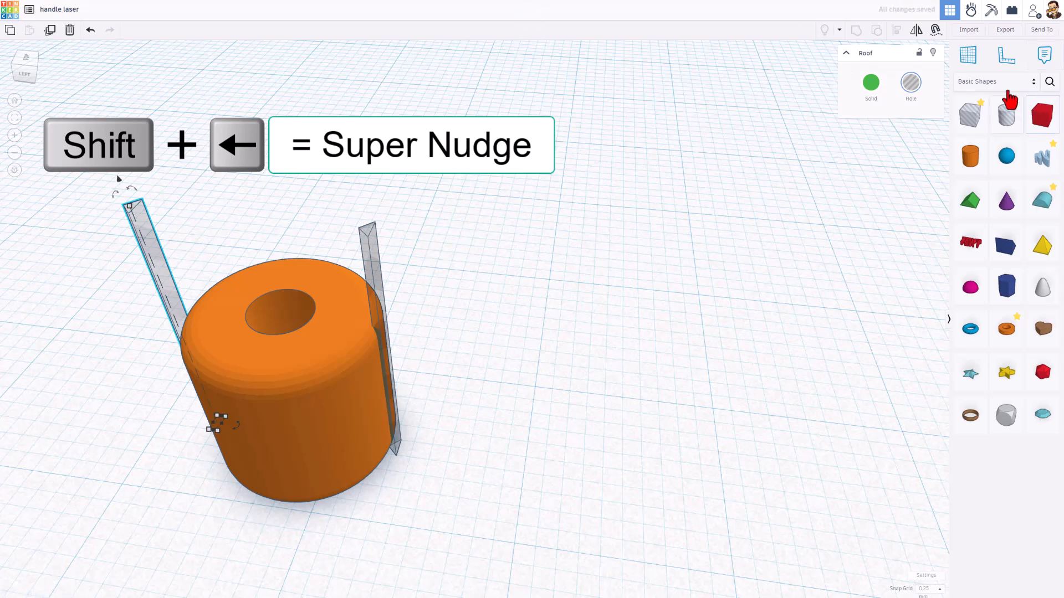
pyautogui.click(914, 29)
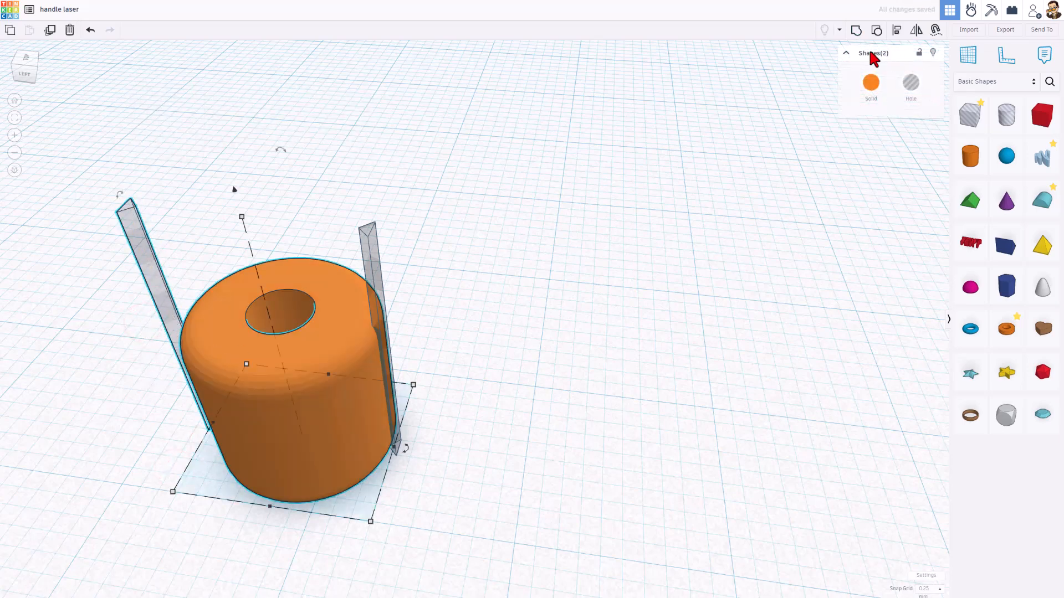
pyautogui.moveTo(897, 30)
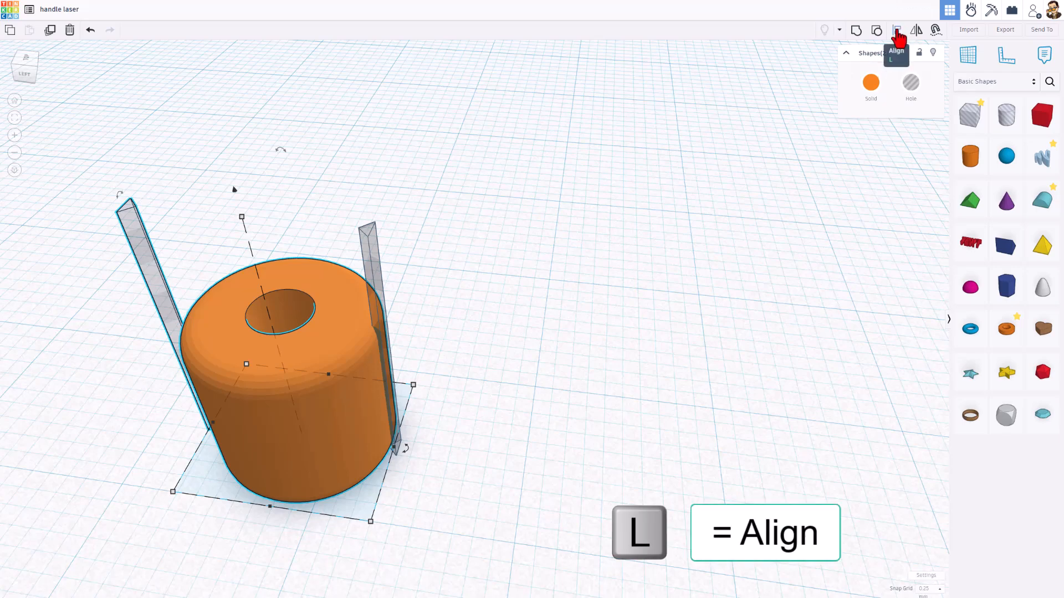
pyautogui.click(896, 30)
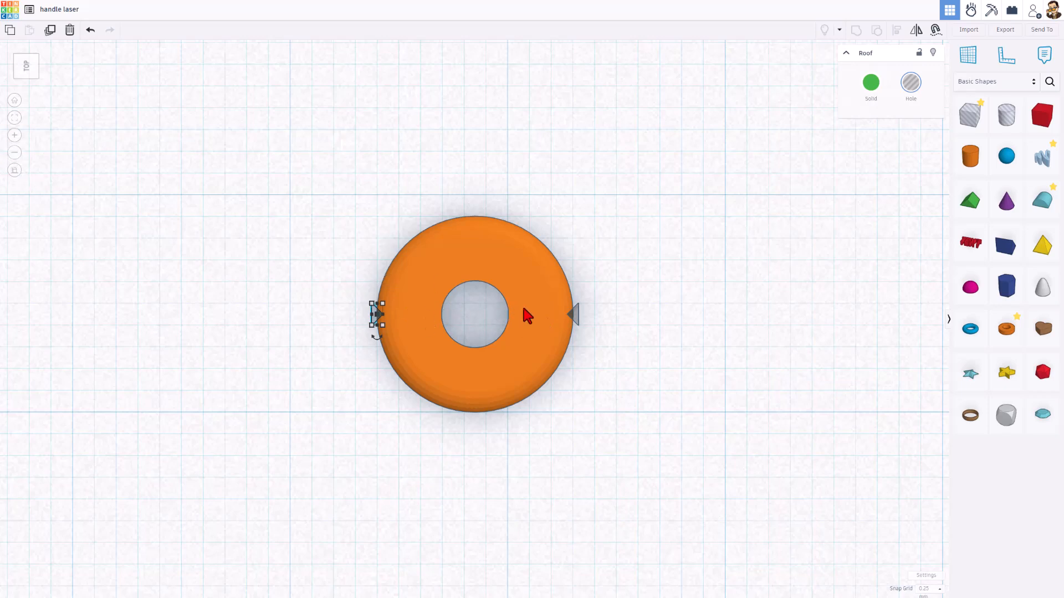
# Step: Repeat rotated copies of the edge wedge cutter around the ring's circumference
pyautogui.click(572, 314)
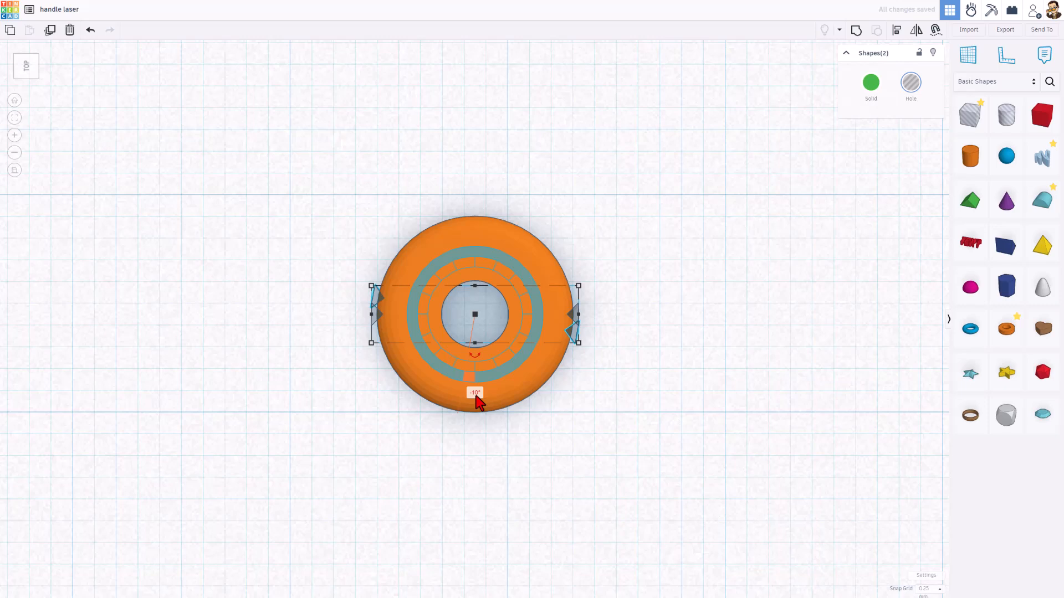
pyautogui.press('ctrl+d')
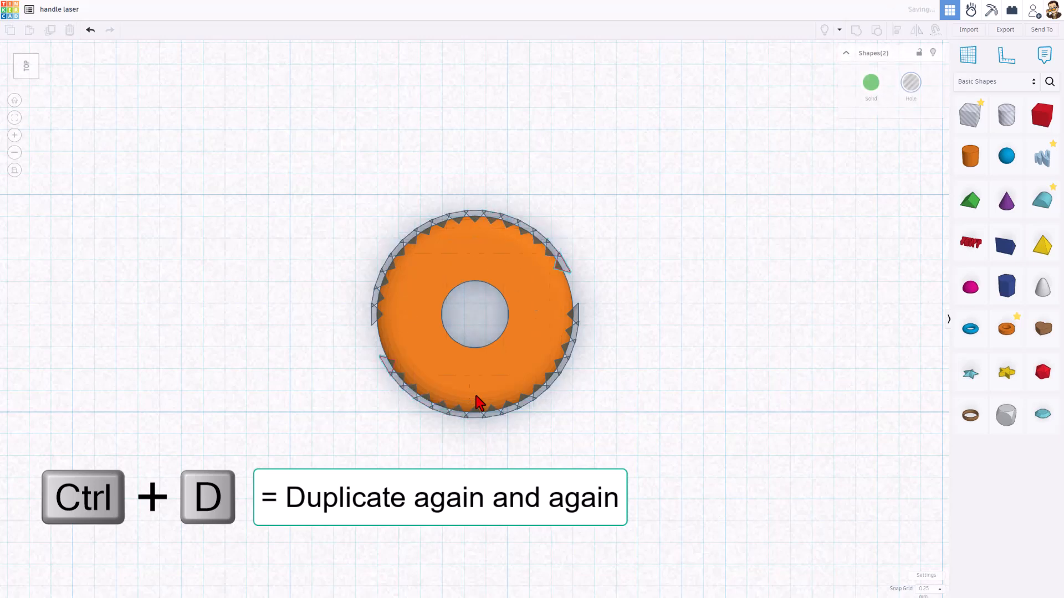
pyautogui.press('ctrl+d')
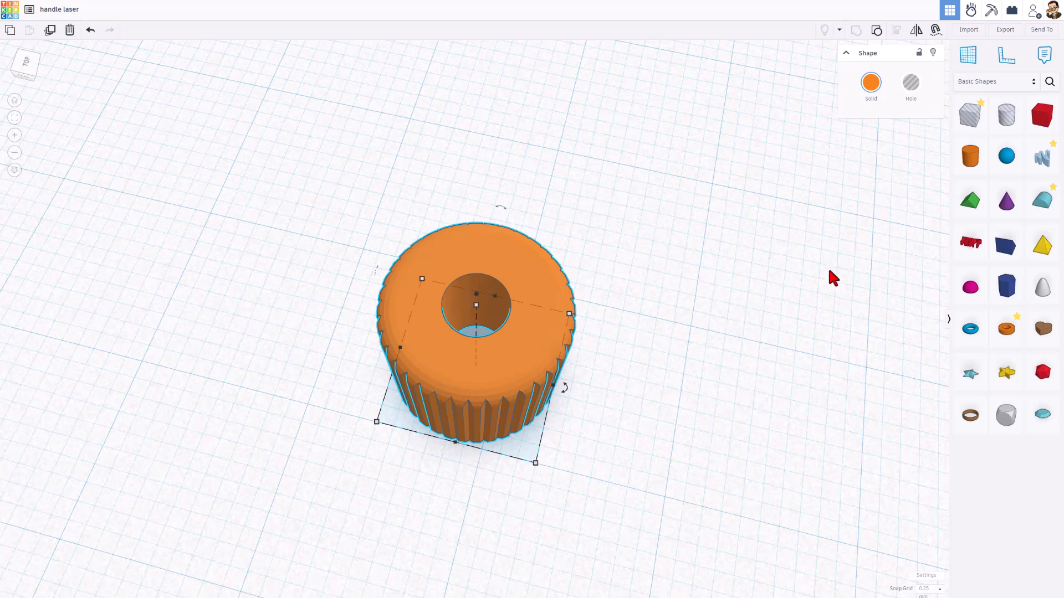
pyautogui.moveTo(891, 270)
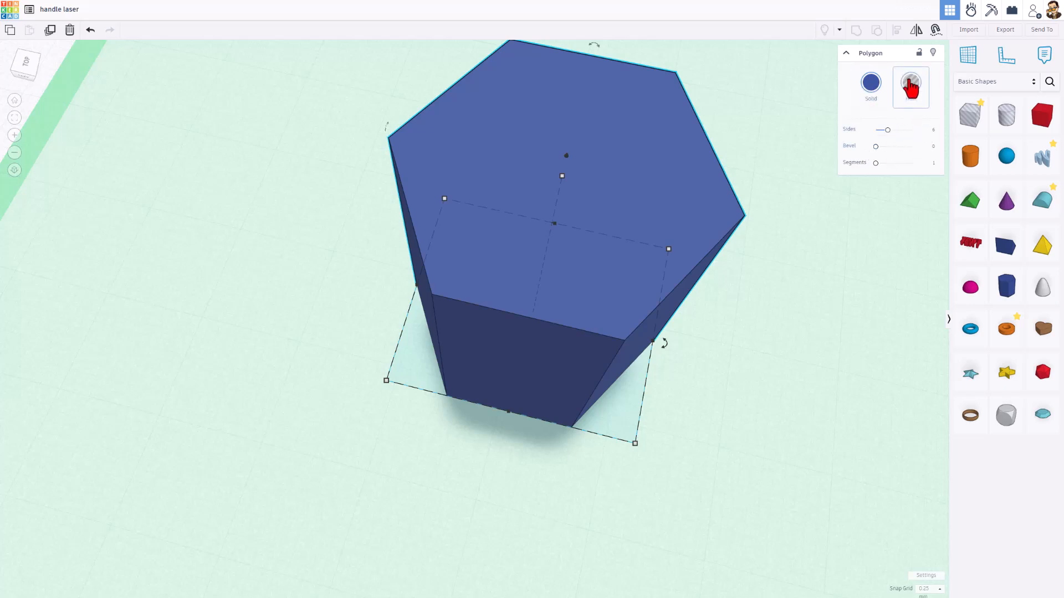
# Step: Make the polygon a hole and shrink it to about 20 mm nut size over the centre hole
pyautogui.click(911, 83)
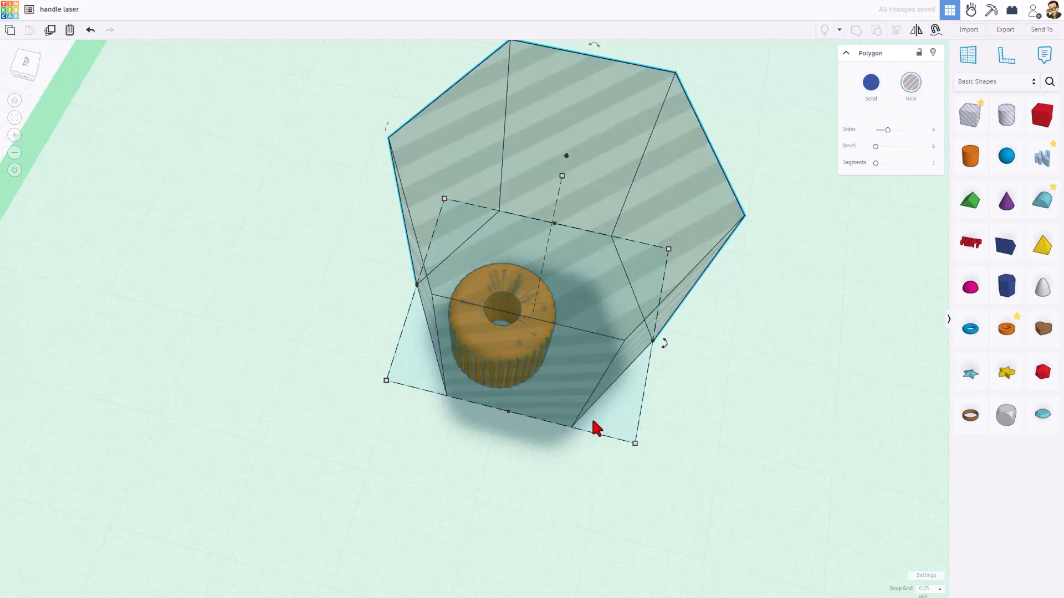
pyautogui.moveTo(594, 428); pyautogui.dragTo(634, 451)
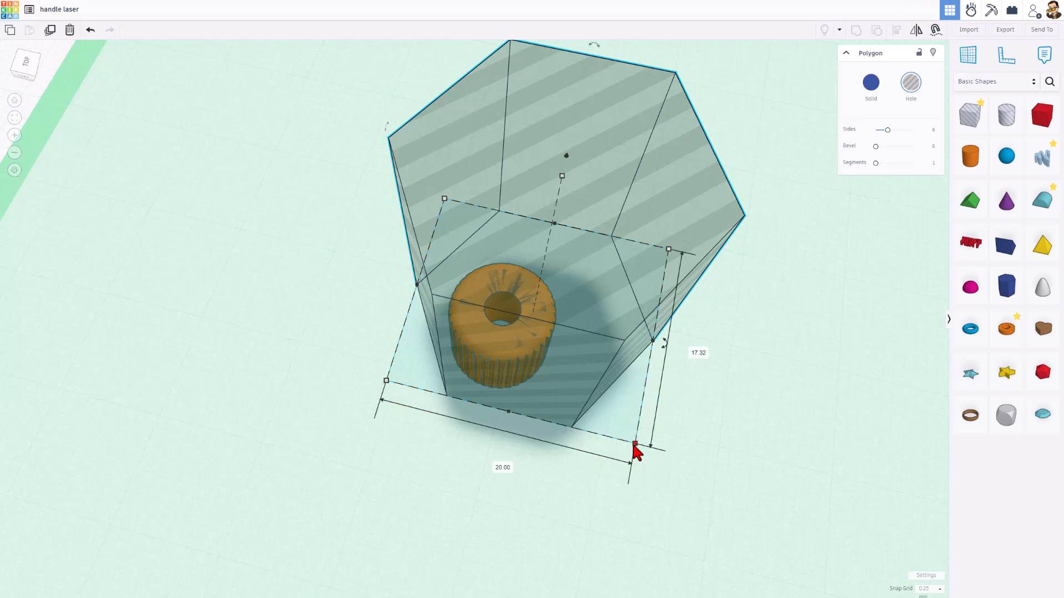
pyautogui.moveTo(634, 447); pyautogui.dragTo(572, 363)
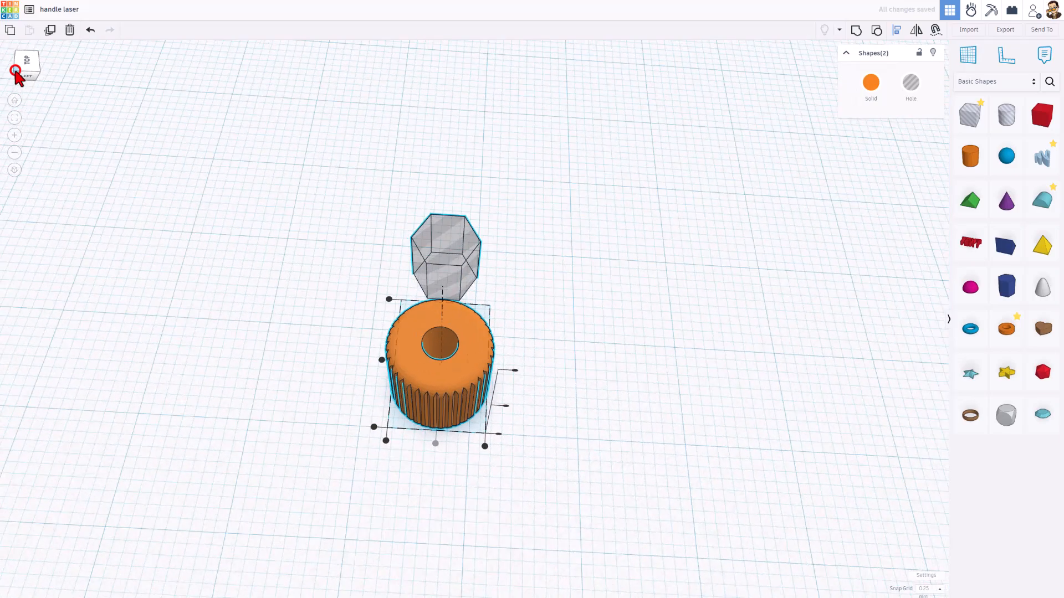
pyautogui.press('f')
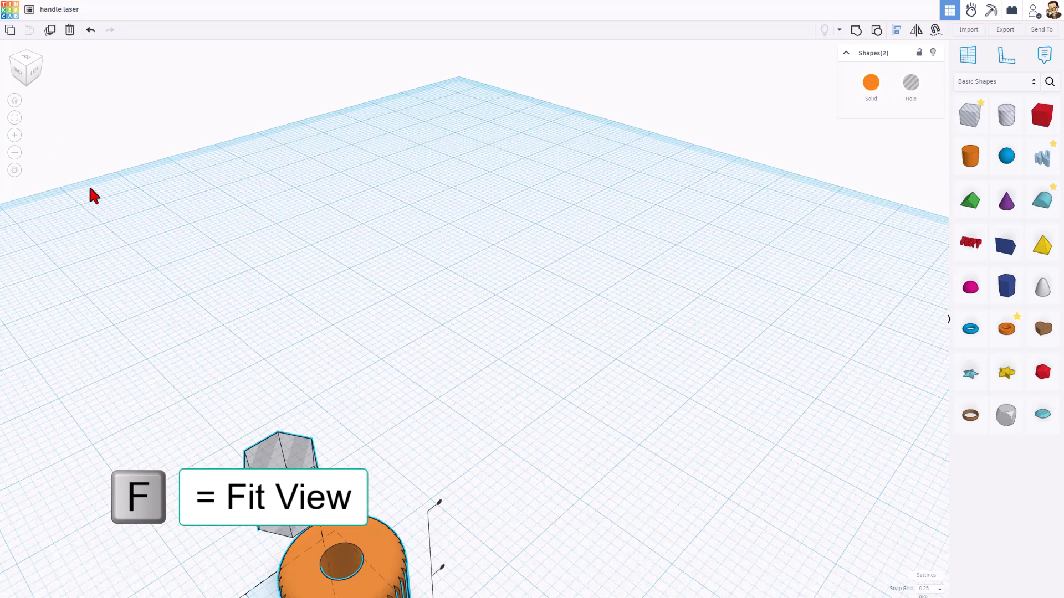
pyautogui.press('f')
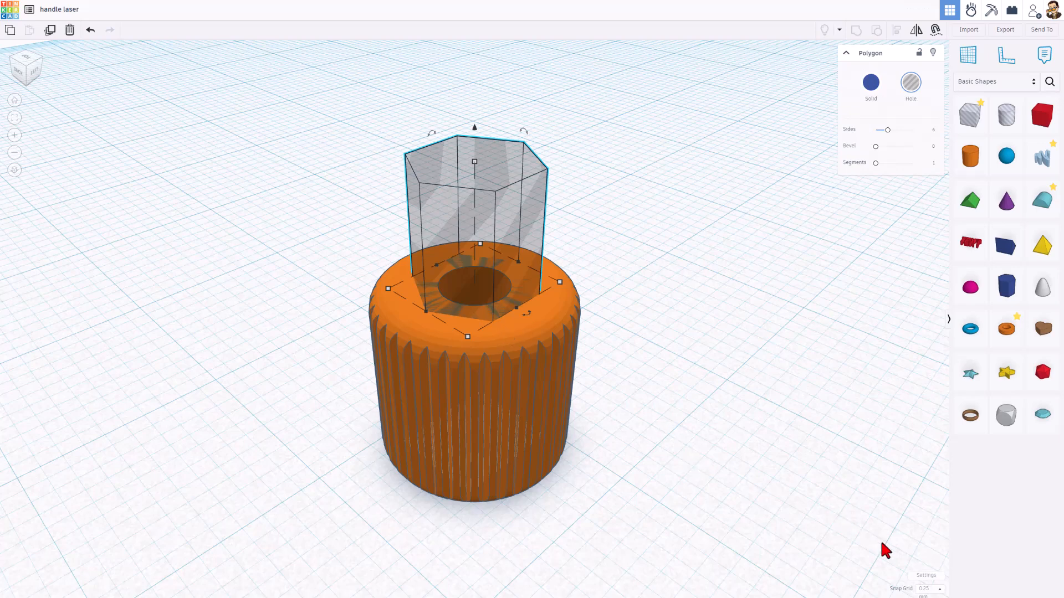
# Step: Choose a finer snap increment for aligning the hexagon recess
pyautogui.click(930, 588)
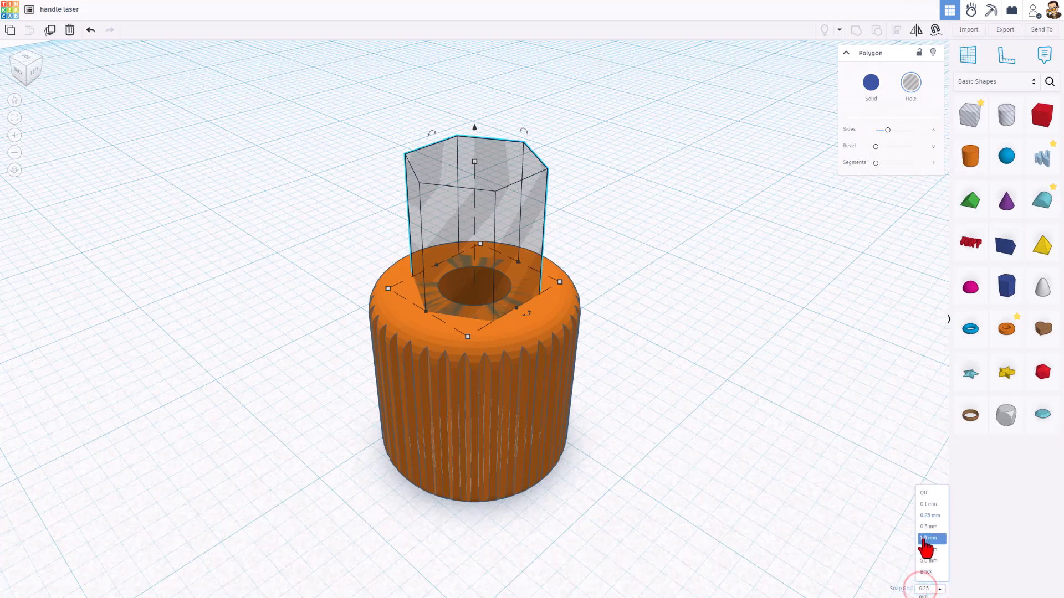
pyautogui.click(927, 539)
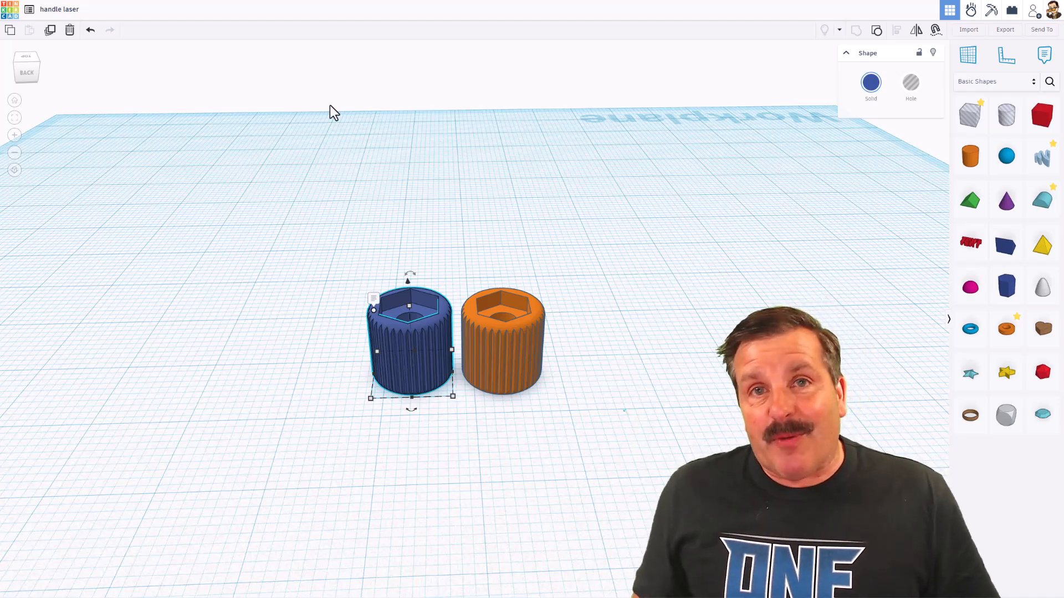
# Step: Duplicate the knurled handle and raise the copy's hexagon recess upward out of it
pyautogui.press('ctrl+d')
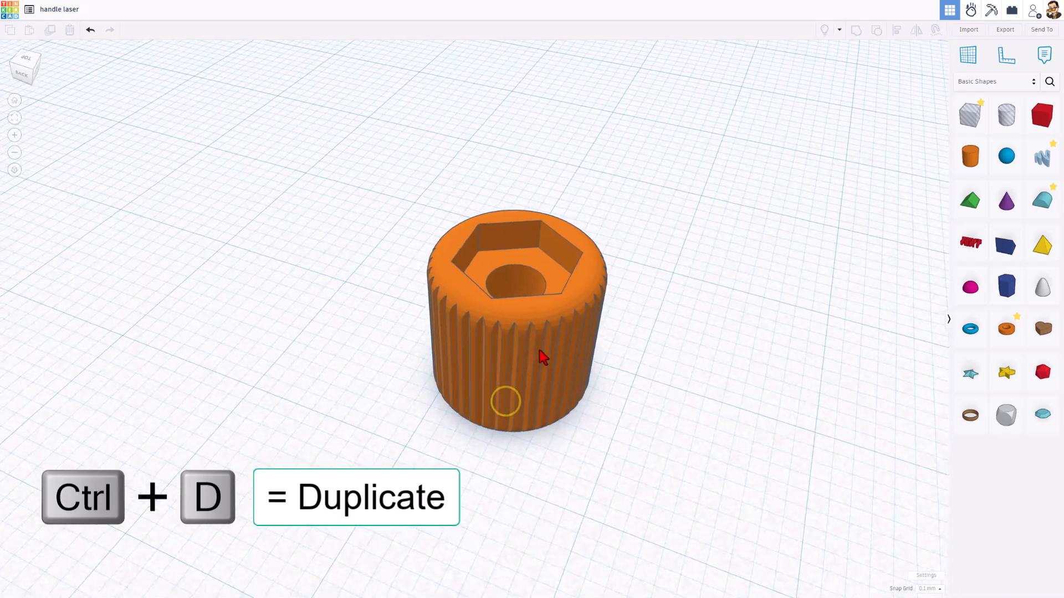
pyautogui.click(542, 357)
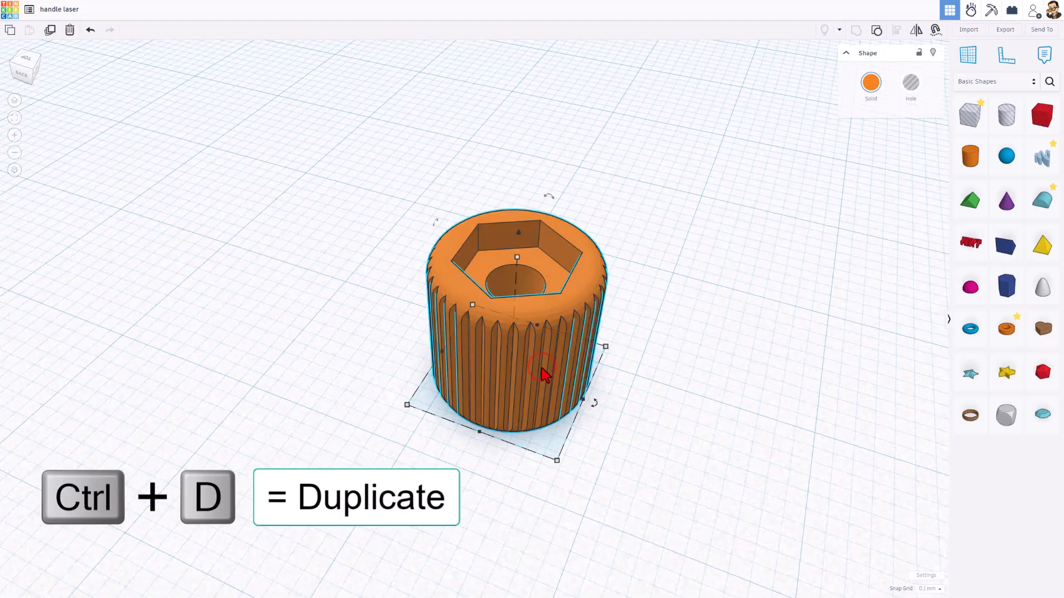
pyautogui.press('ctrl+d')
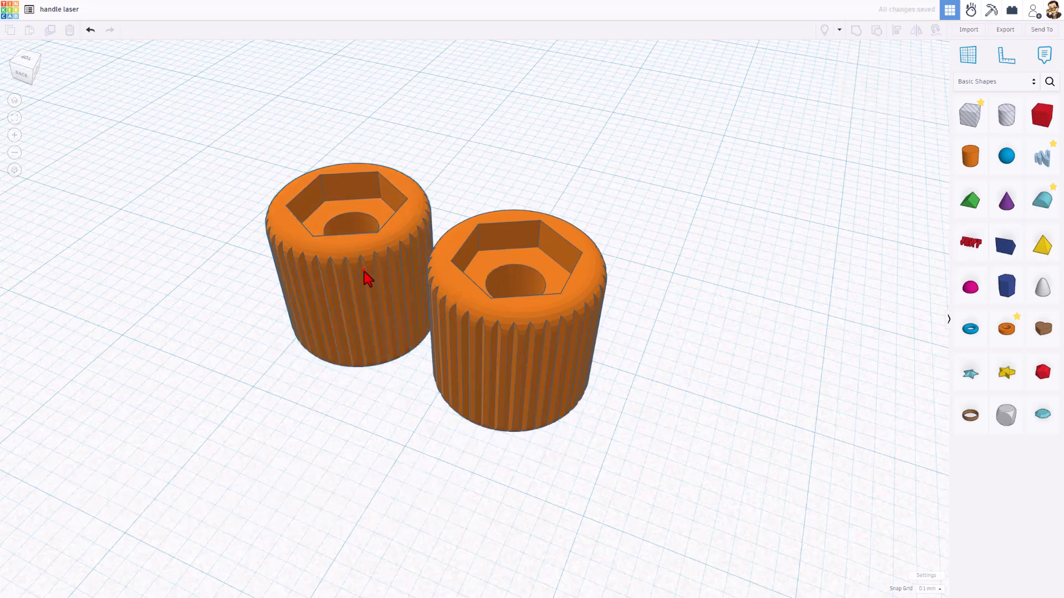
pyautogui.click(352, 271)
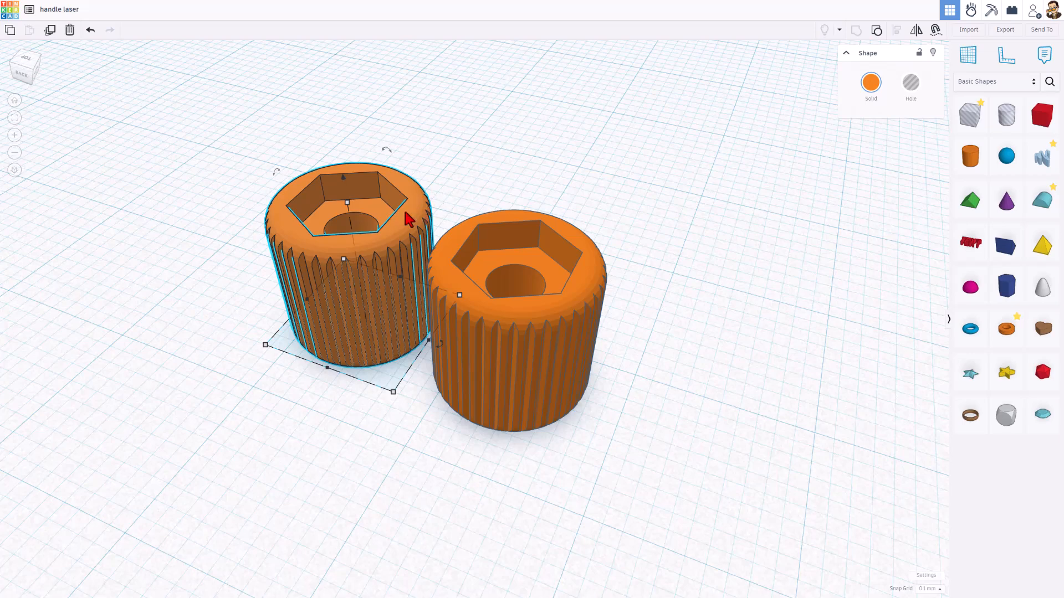
pyautogui.click(877, 31)
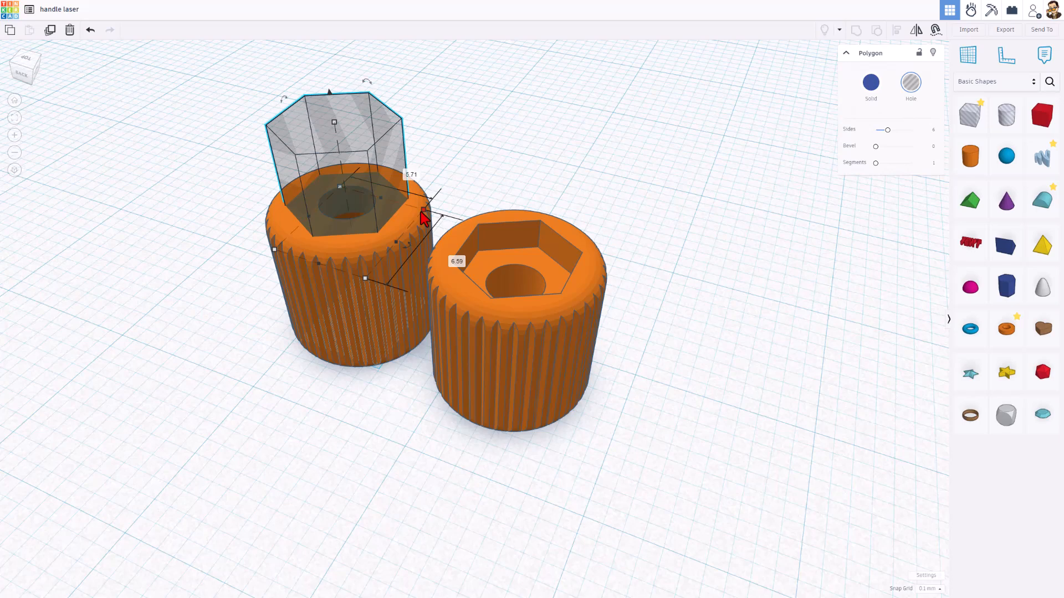
pyautogui.moveTo(424, 217); pyautogui.dragTo(419, 209)
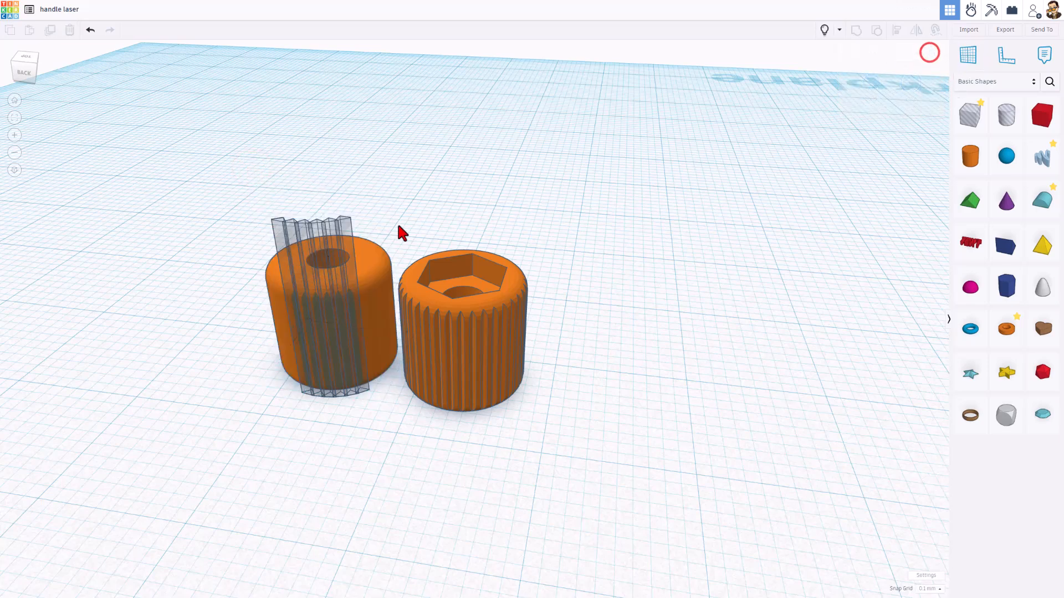
# Step: Hide the copy's body and narrow its short bottom hole cylinder from 5.20 to 4.62
pyautogui.click(333, 306)
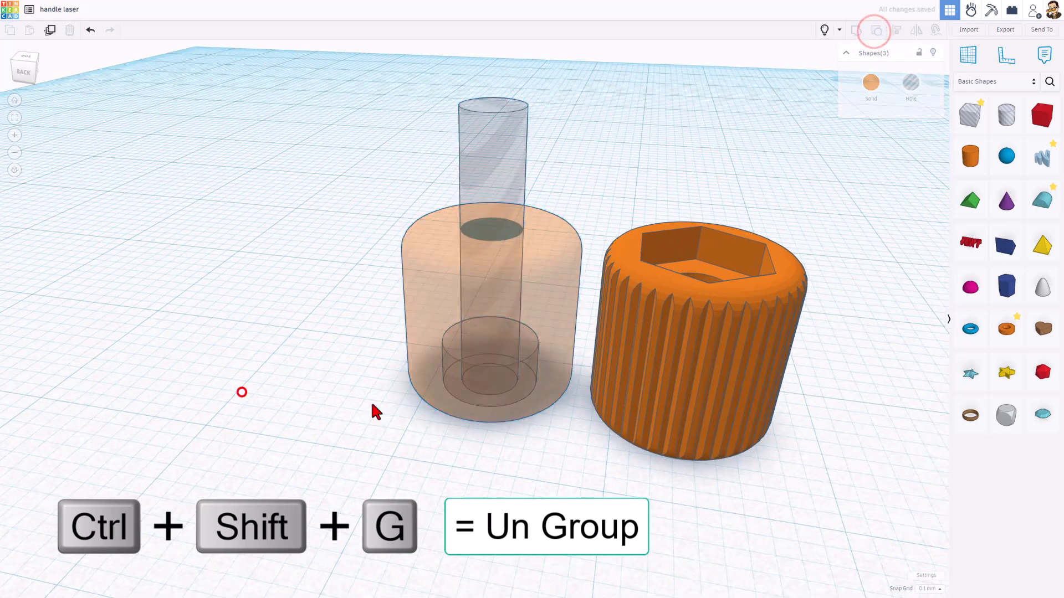
pyautogui.click(542, 306)
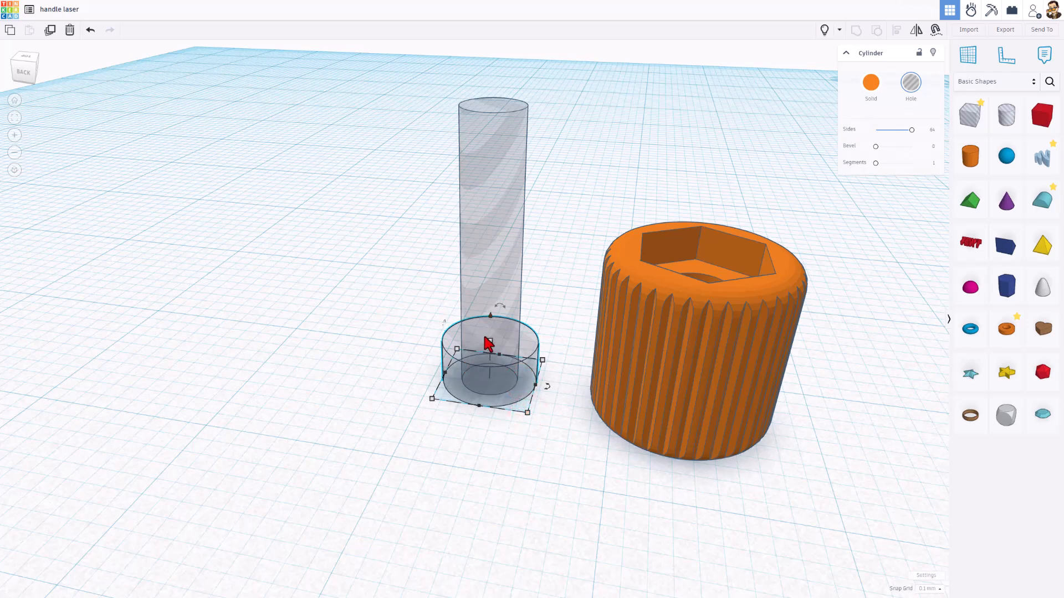
pyautogui.moveTo(414, 289)
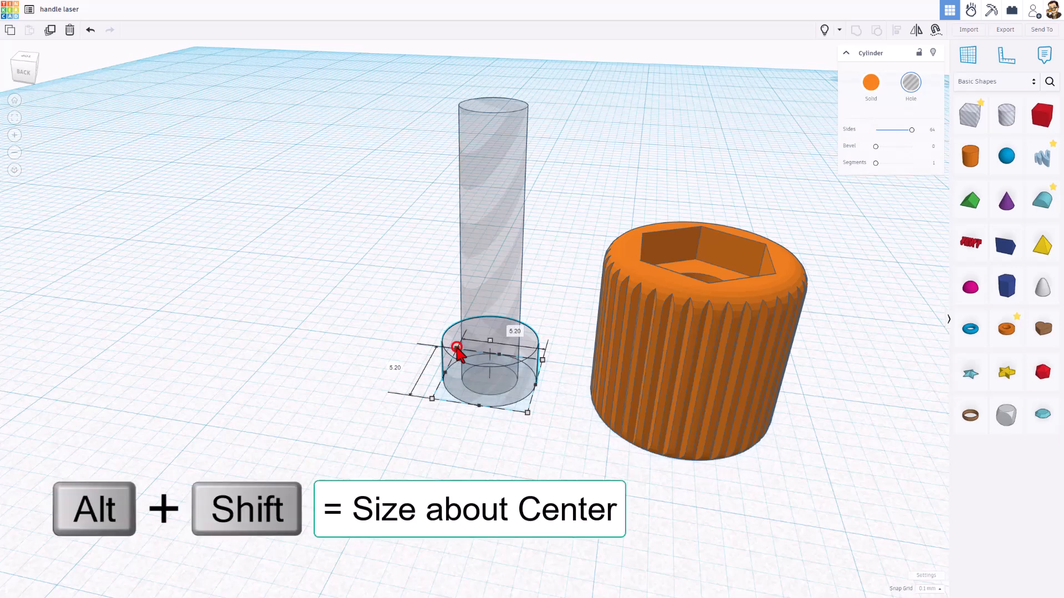
pyautogui.moveTo(458, 350); pyautogui.dragTo(465, 358)
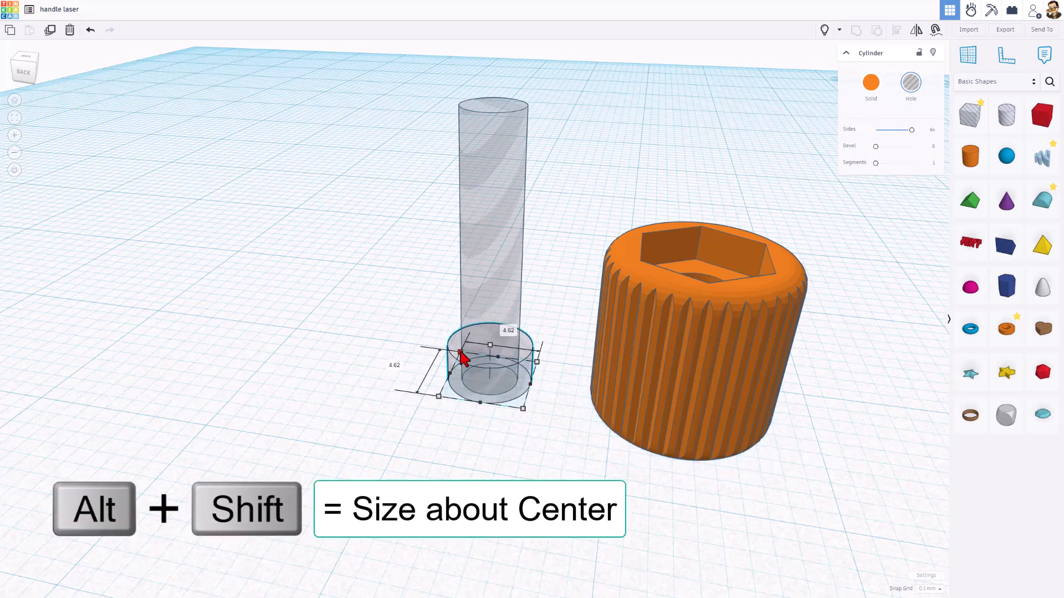
pyautogui.moveTo(464, 355); pyautogui.dragTo(383, 383)
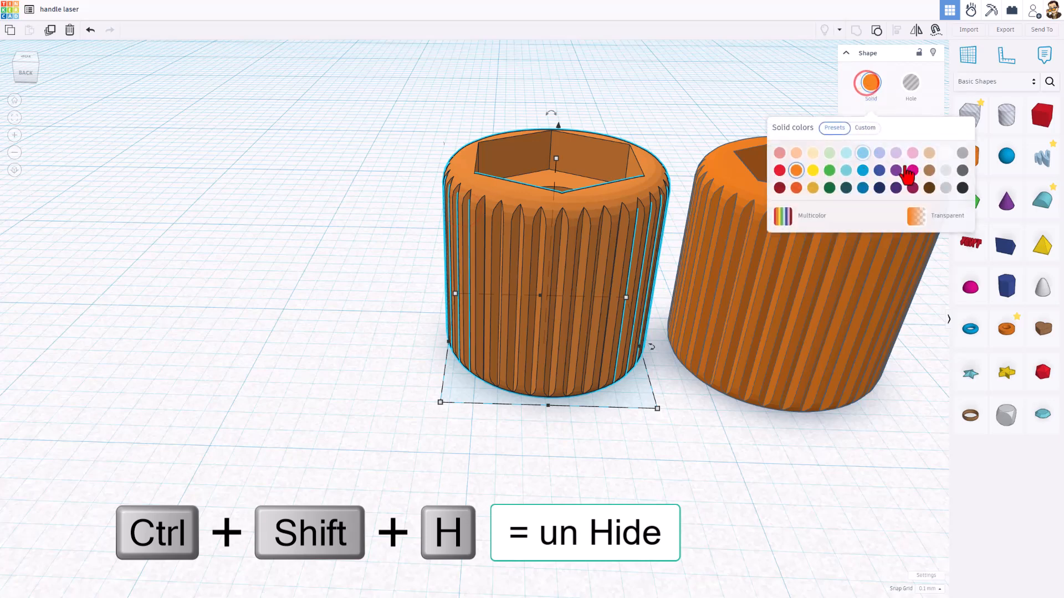
# Step: Colour the modified handle dark blue, note it as V2 and bring up its export options
pyautogui.click(863, 170)
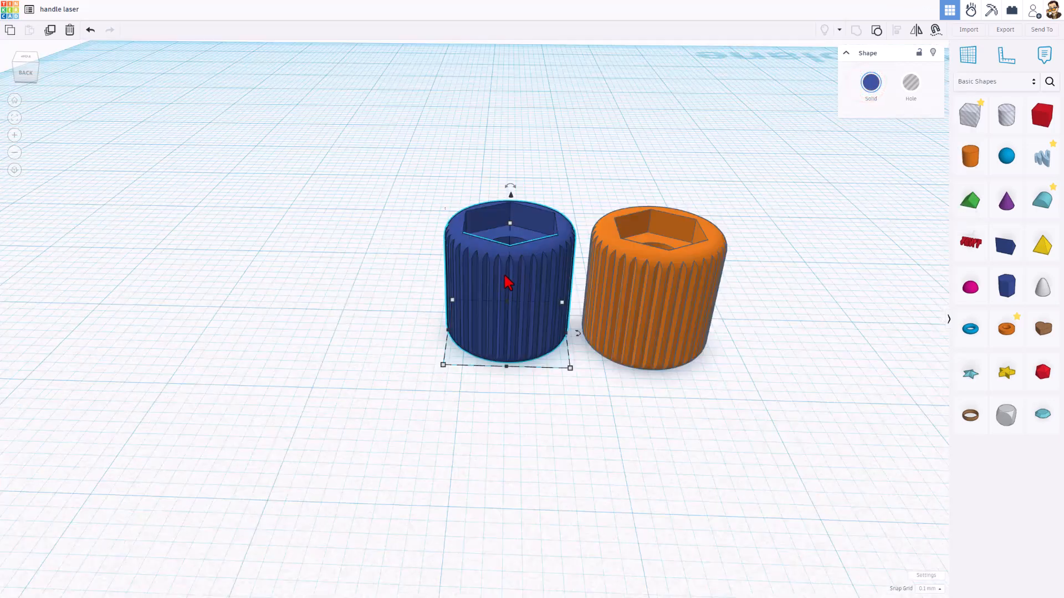
pyautogui.press('n')
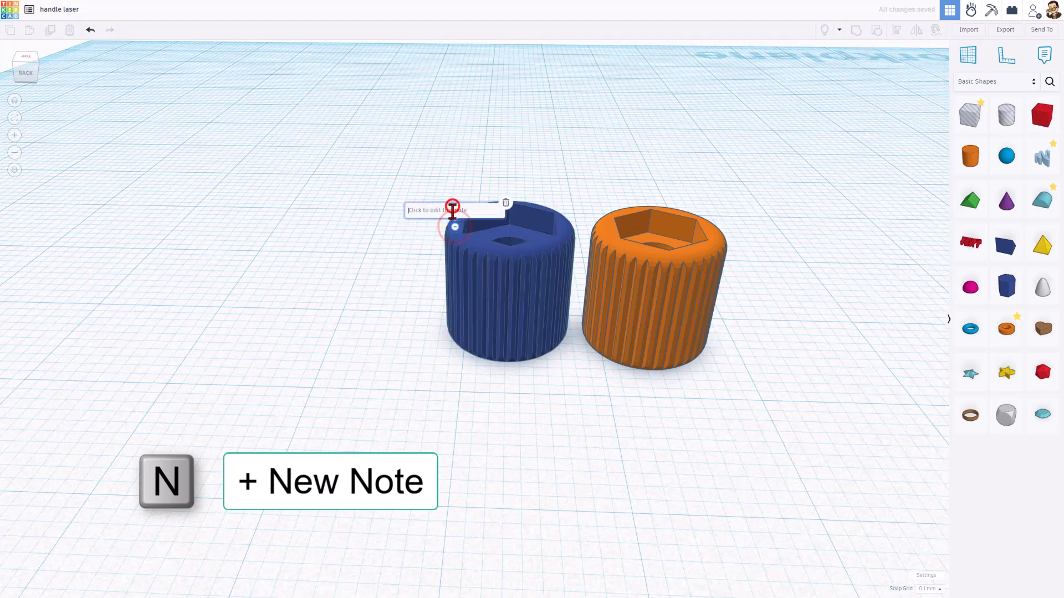
pyautogui.write('va')
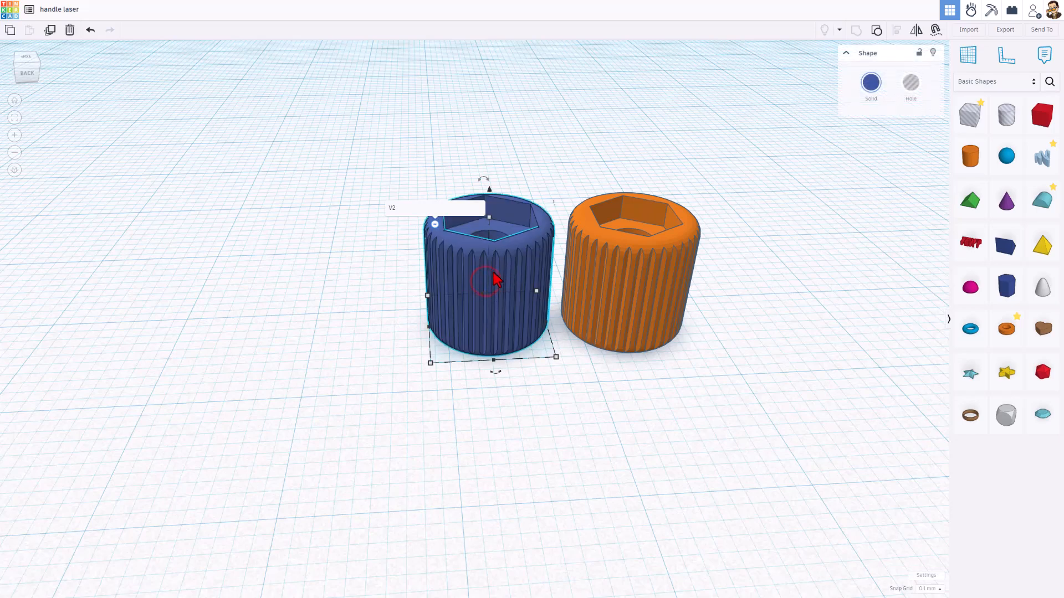
pyautogui.click(1005, 29)
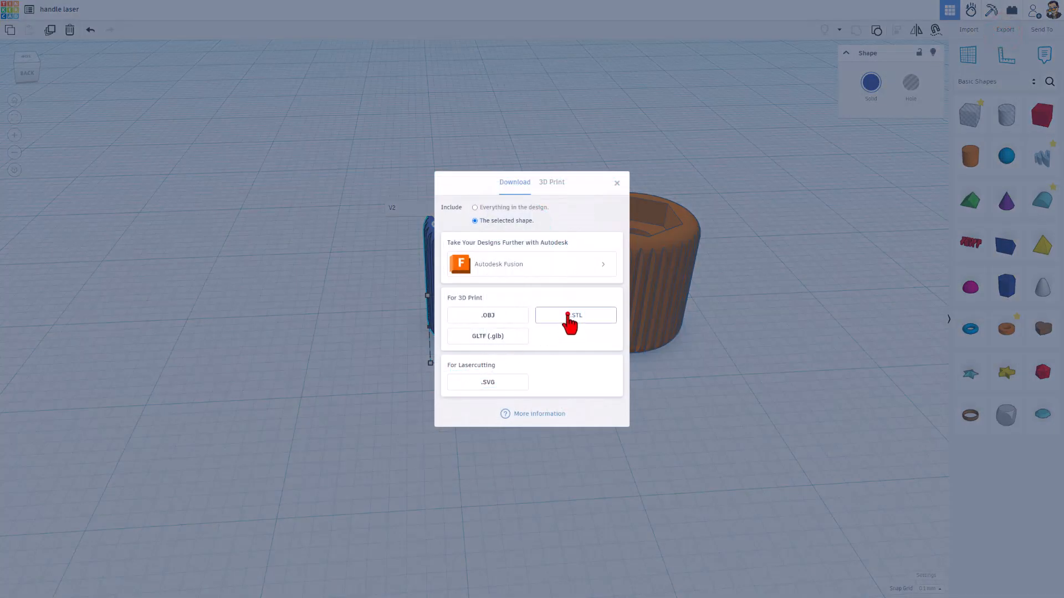
# Step: Export as STL and save it as 'handle laser V2' in the 3dmodeling folder
pyautogui.click(575, 315)
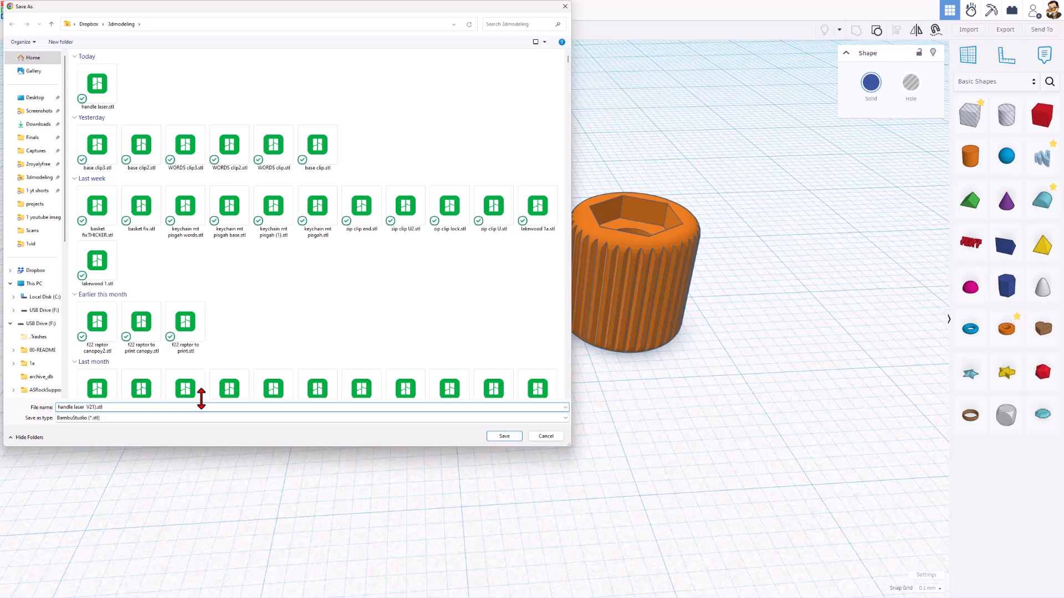
pyautogui.press('Backspace')
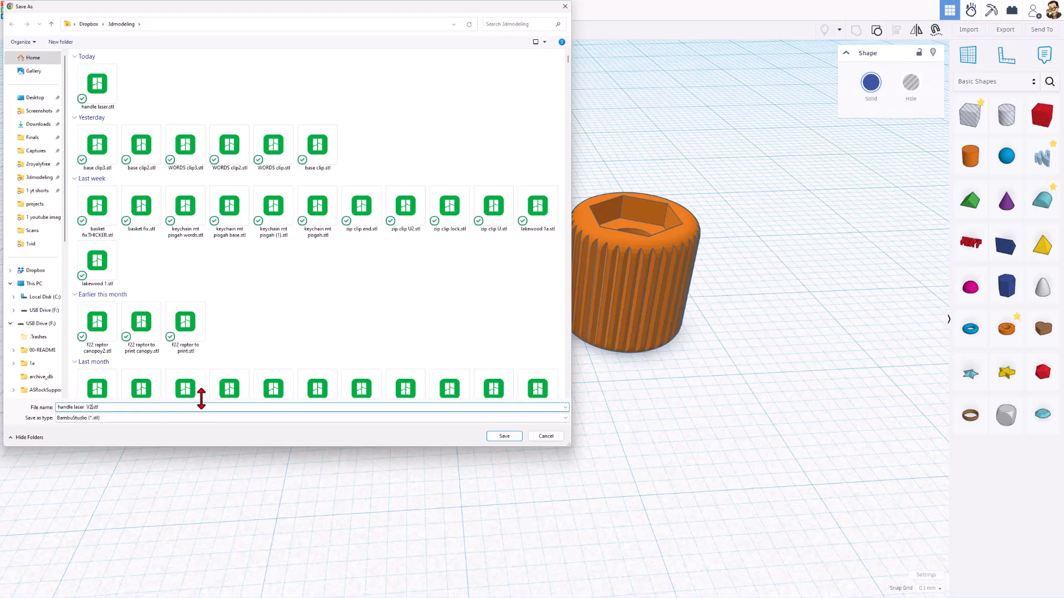
pyautogui.click(503, 436)
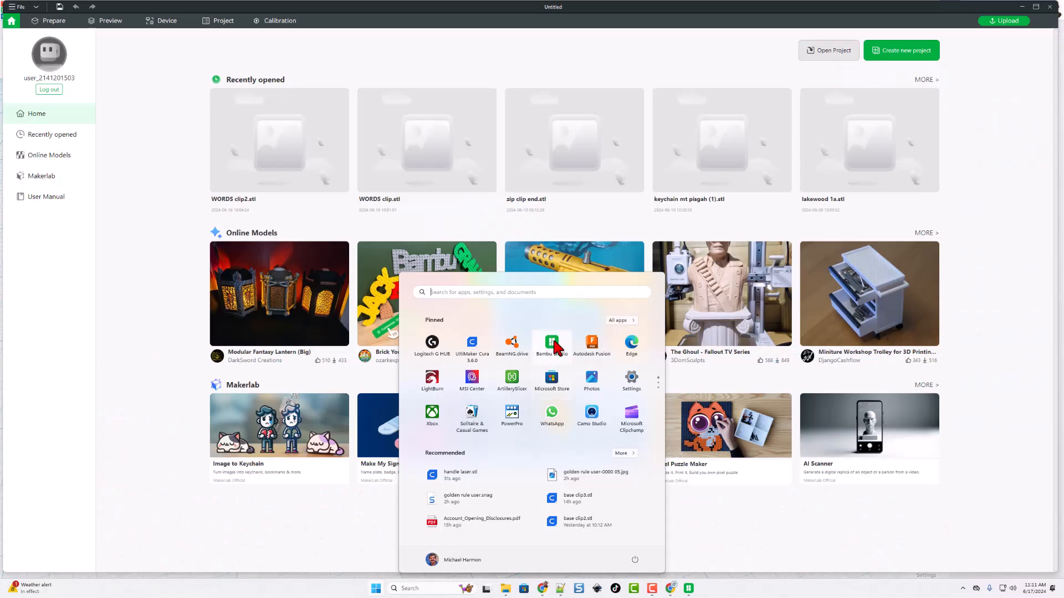
pyautogui.moveTo(157, 339)
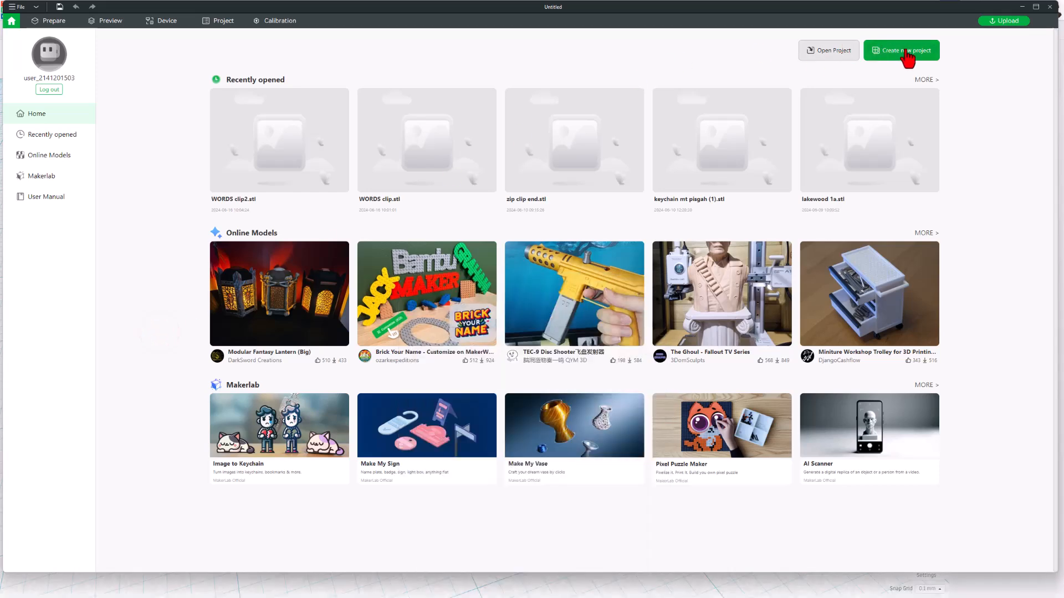
# Step: Create a new project and import the handle laser STL onto the build plate
pyautogui.click(901, 50)
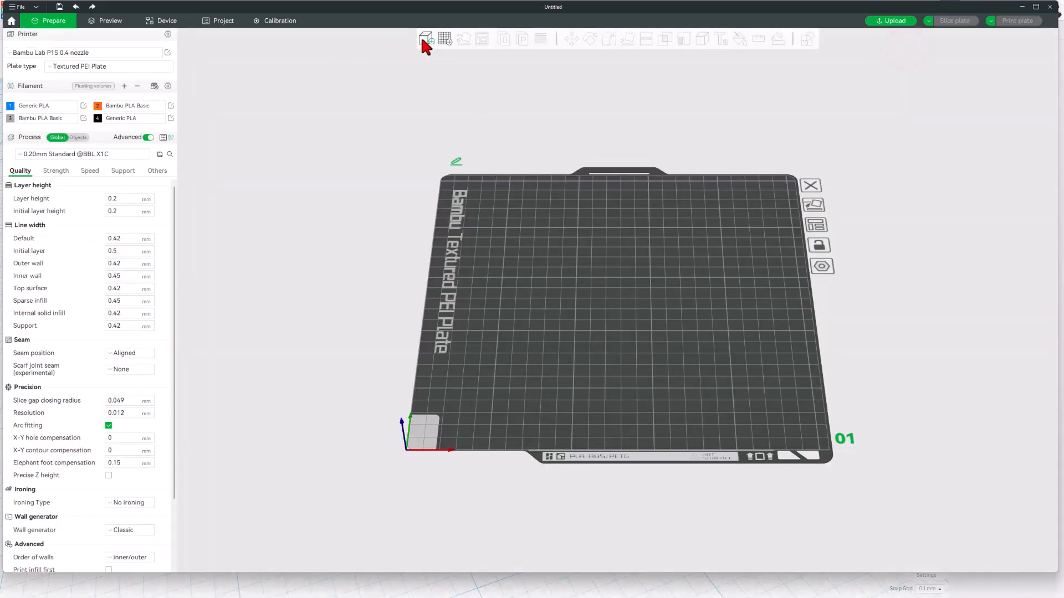
pyautogui.click(426, 39)
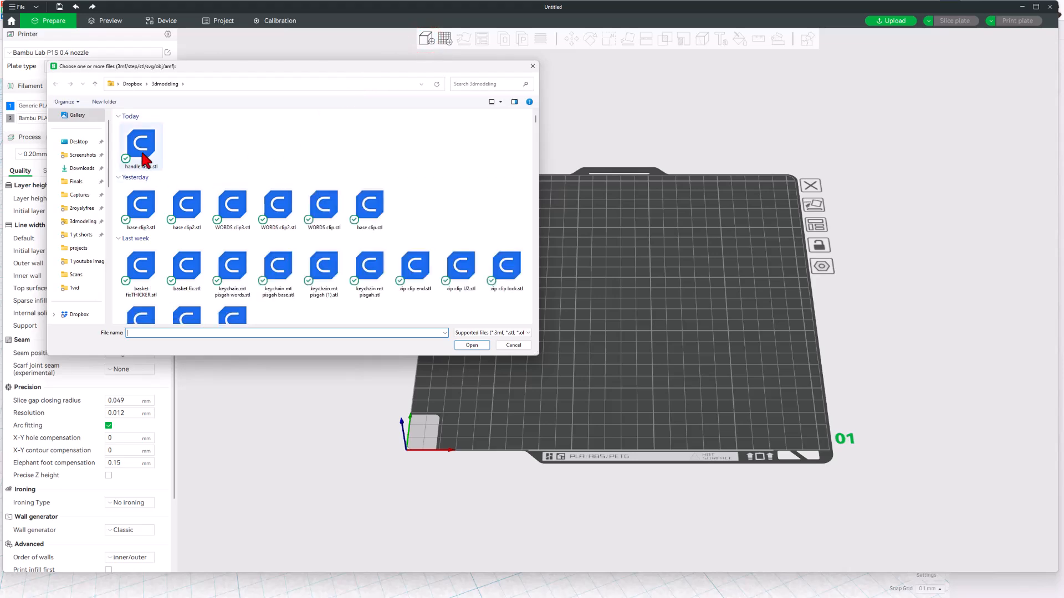
pyautogui.moveTo(141, 143)
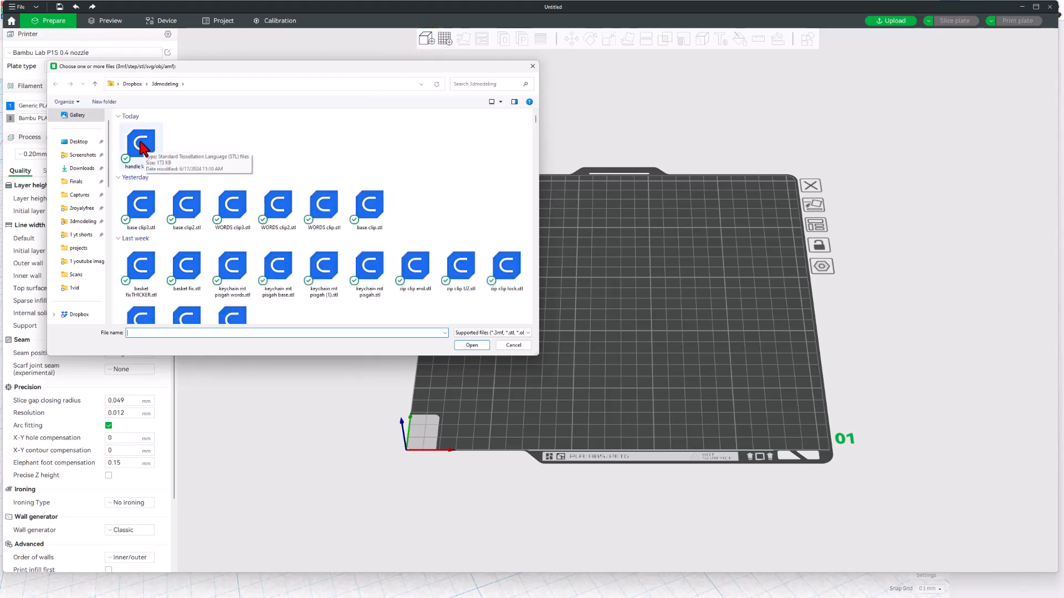
pyautogui.doubleClick(141, 143)
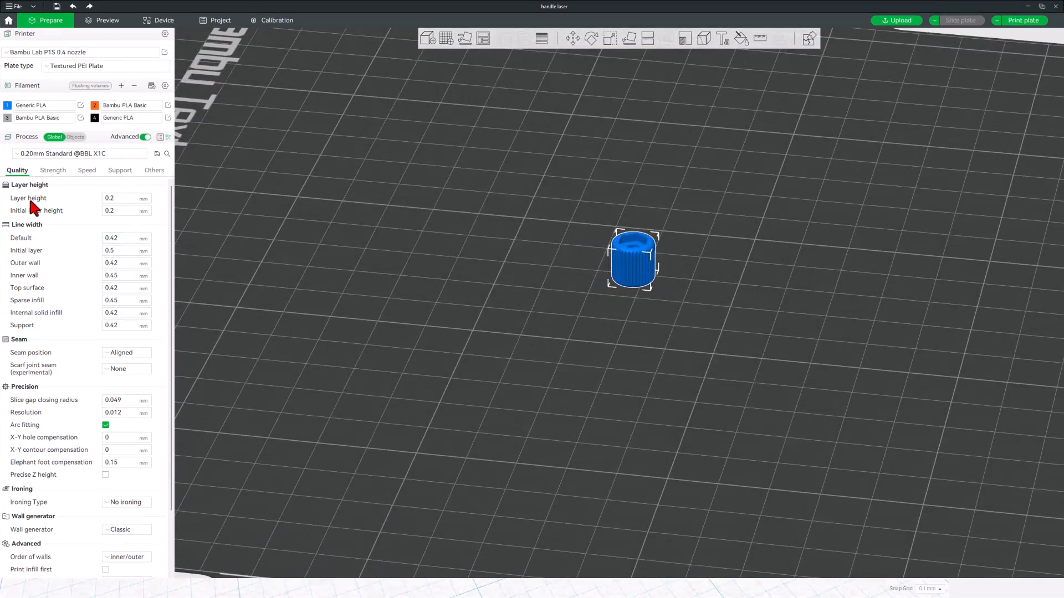
pyautogui.moveTo(543, 312)
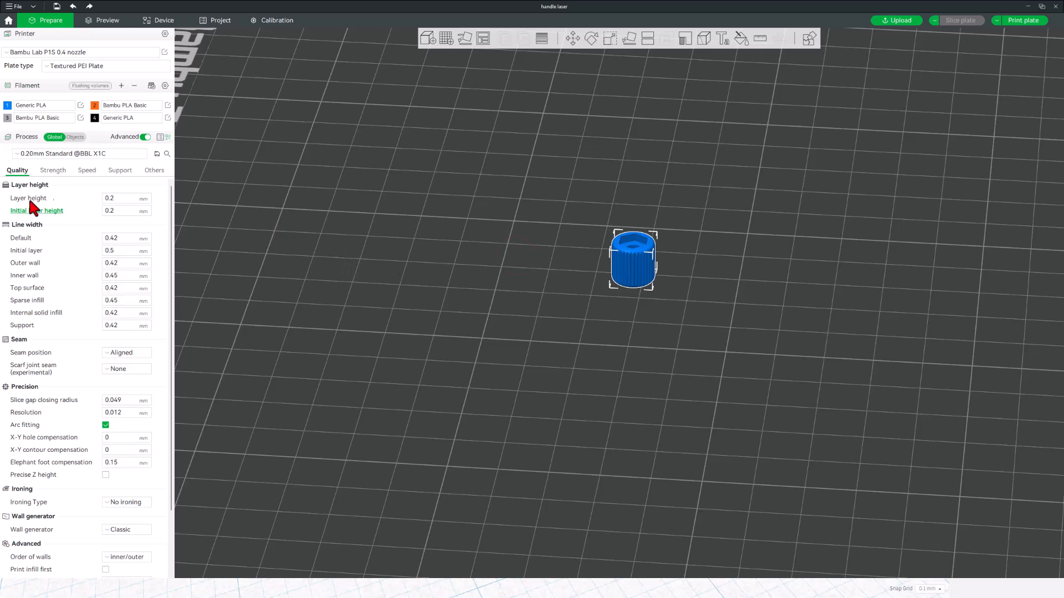
# Step: Enable support in the Support settings and slice the plate
pyautogui.click(120, 171)
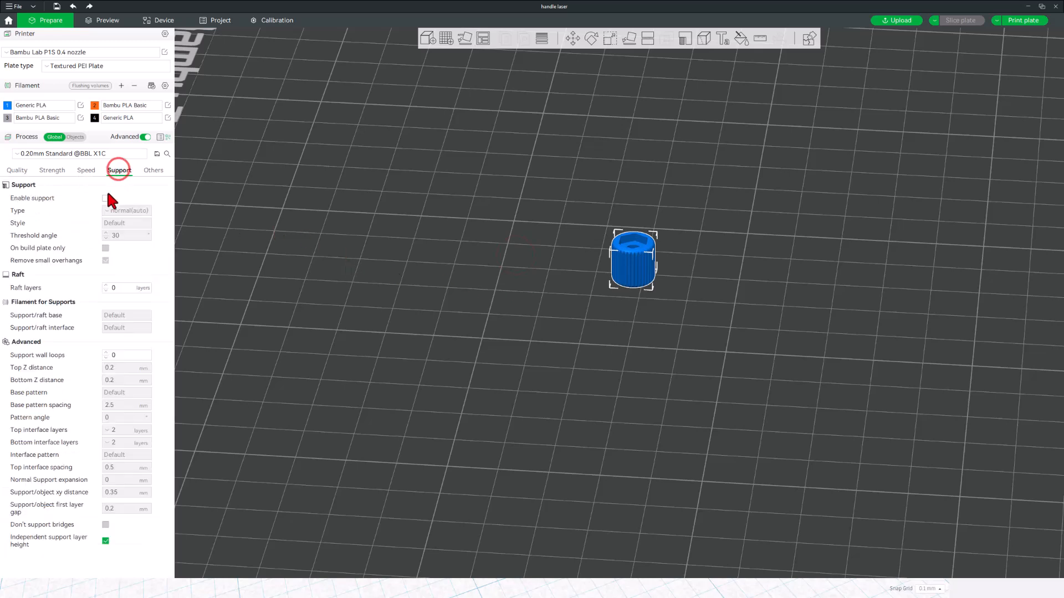
pyautogui.click(105, 198)
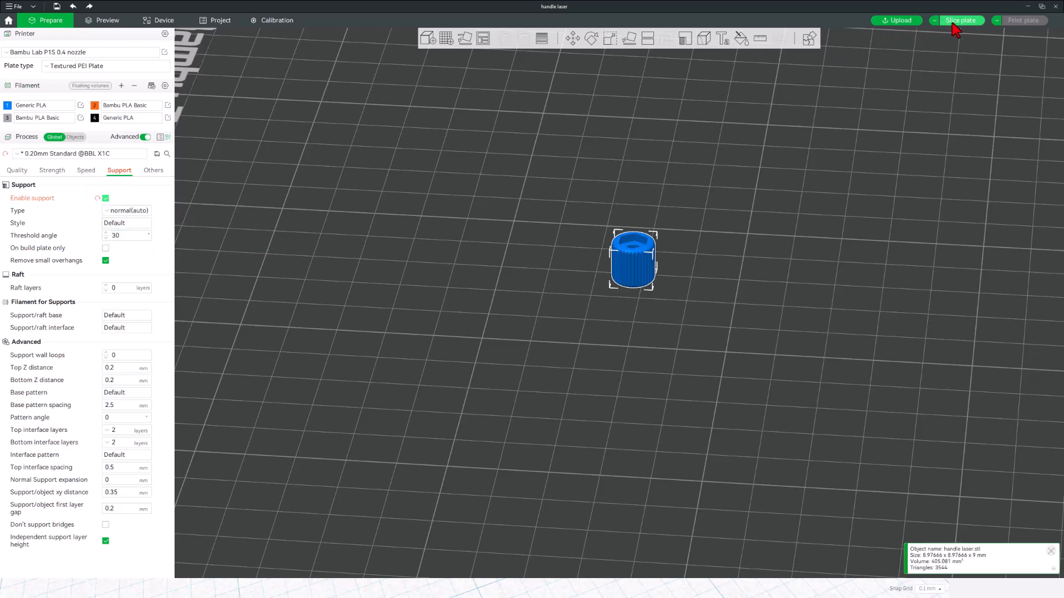
pyautogui.click(960, 20)
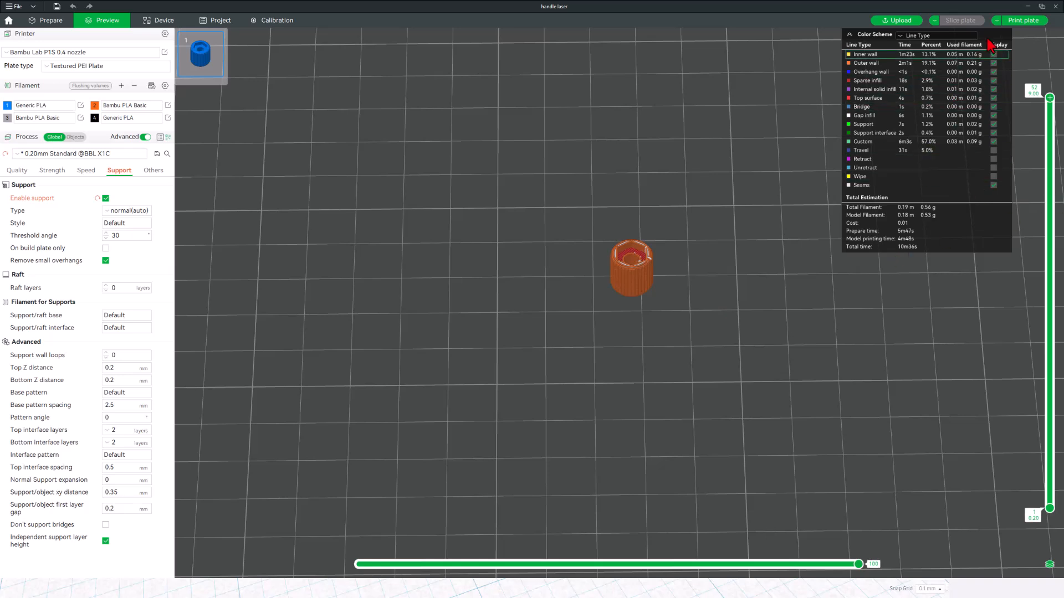
# Step: Send the sliced handle plate to the printer via Print plate and the Send print job dialog
pyautogui.click(1020, 20)
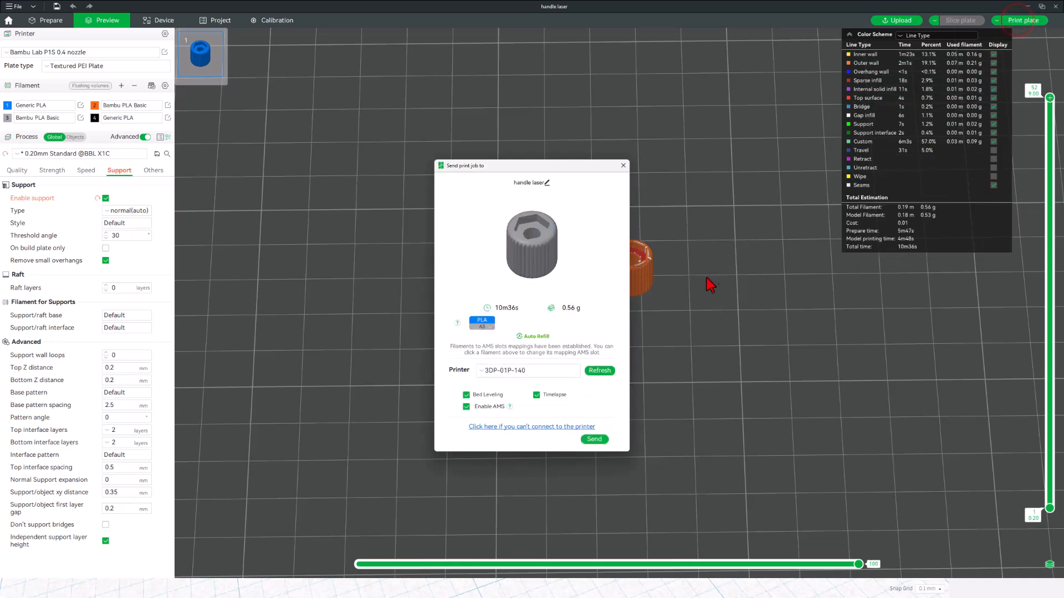
pyautogui.click(482, 322)
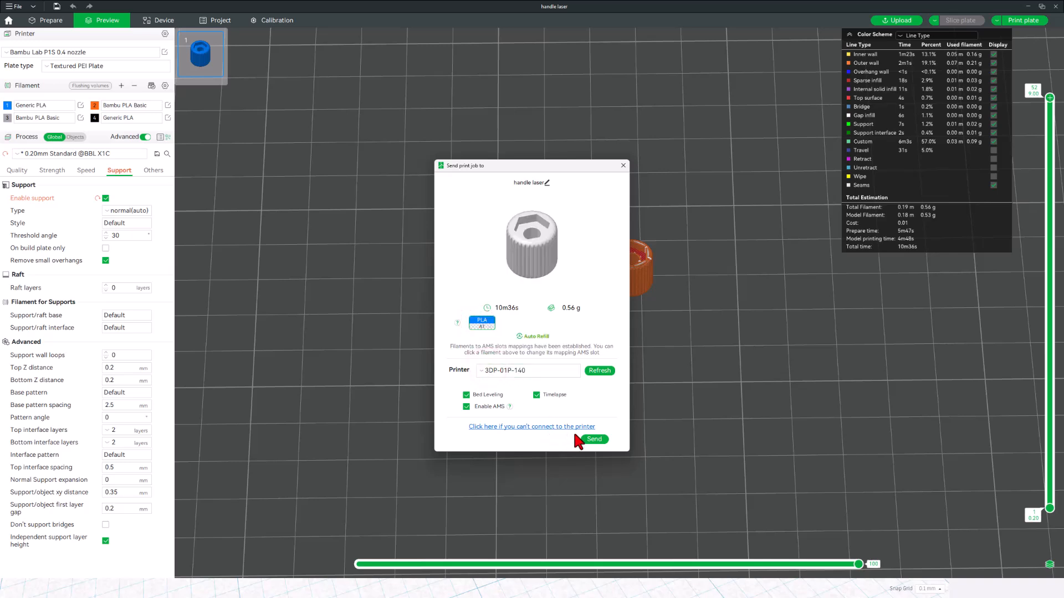
pyautogui.click(592, 439)
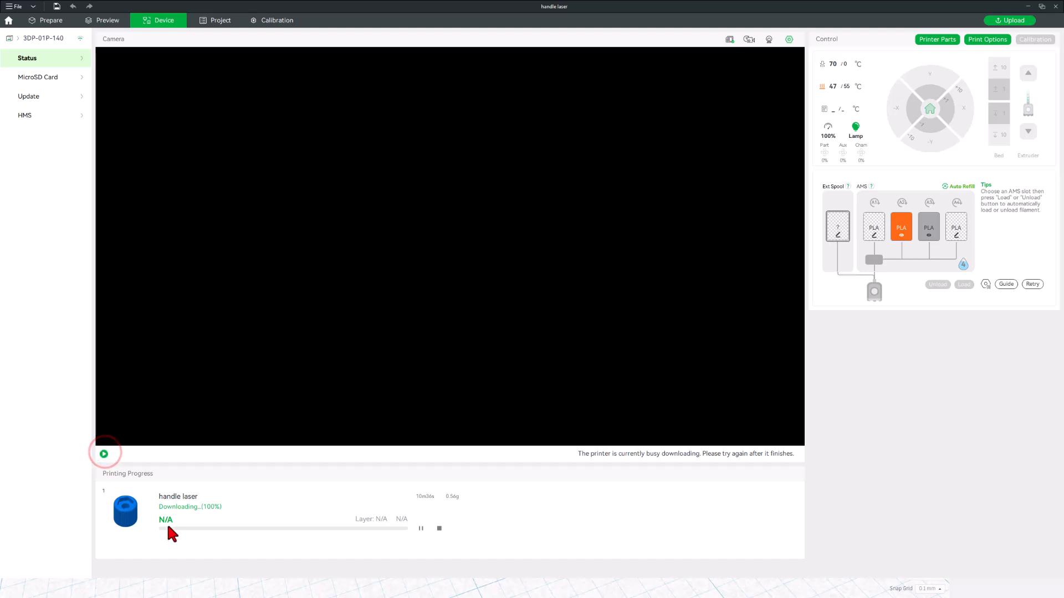
pyautogui.moveTo(170, 473)
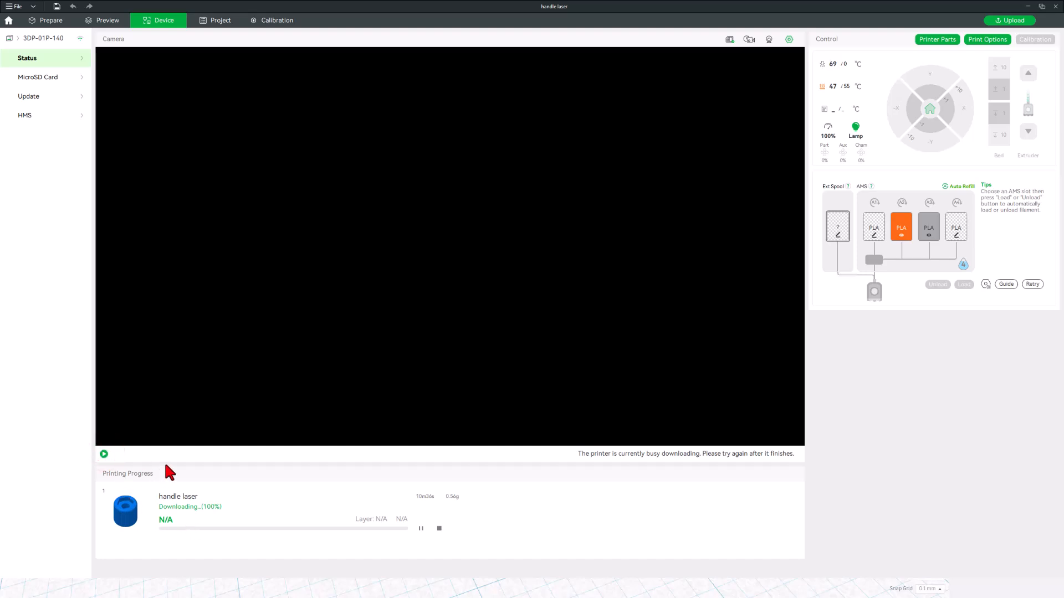
pyautogui.click(104, 454)
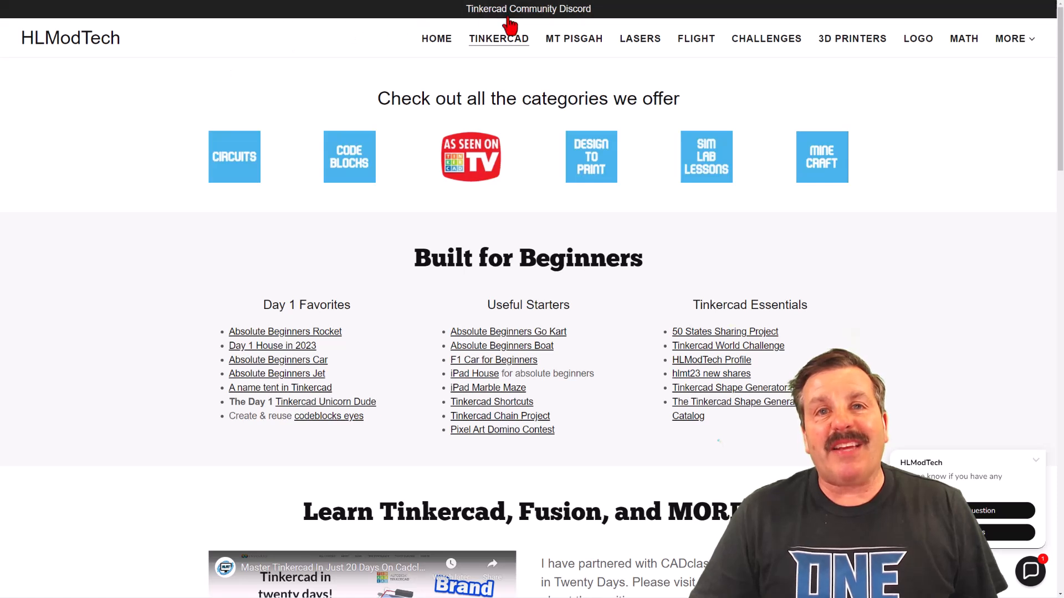
pyautogui.moveTo(476, 223)
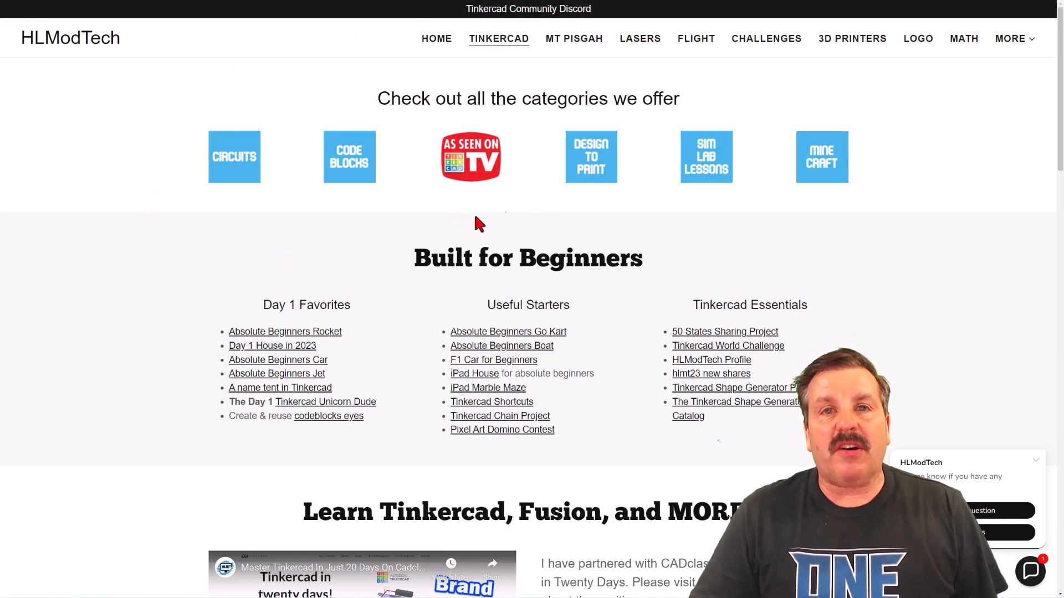
pyautogui.moveTo(170, 450)
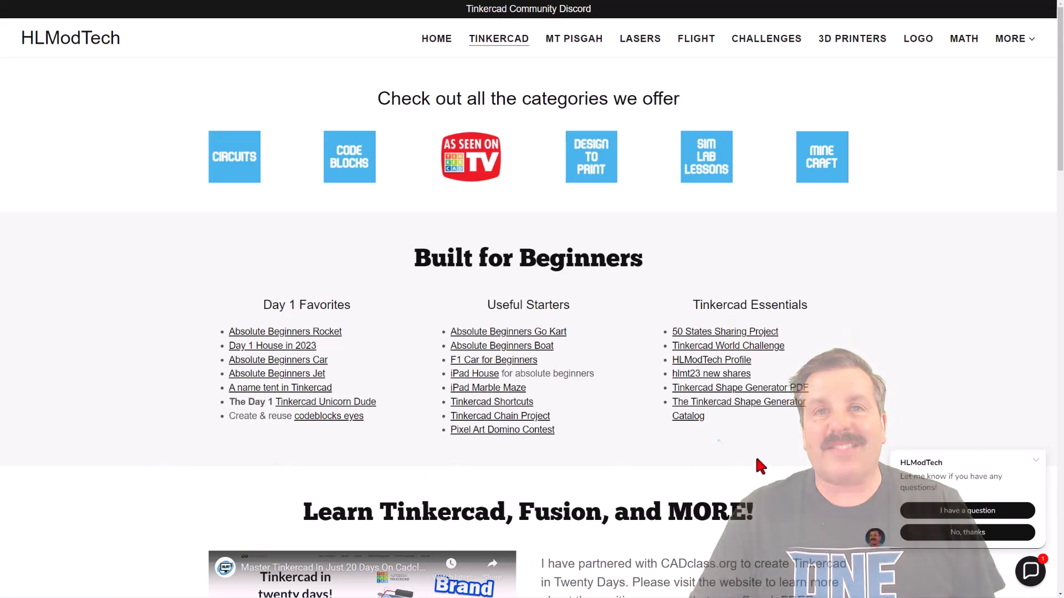
# Step: Scroll through the Tinkercad resources page and bring up the contact chat panel
pyautogui.scroll(-3)
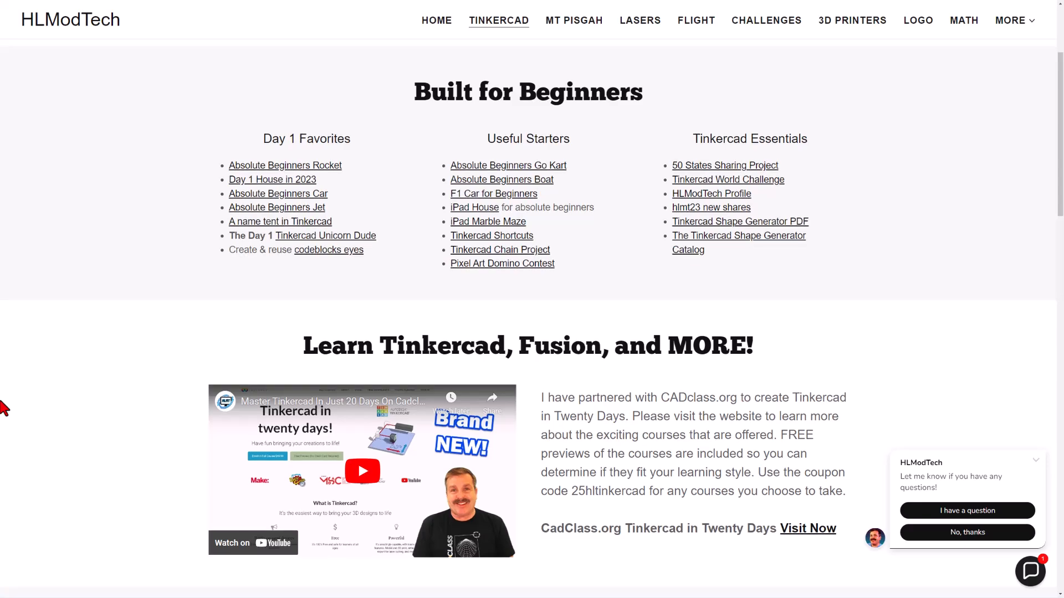
pyautogui.scroll(-3)
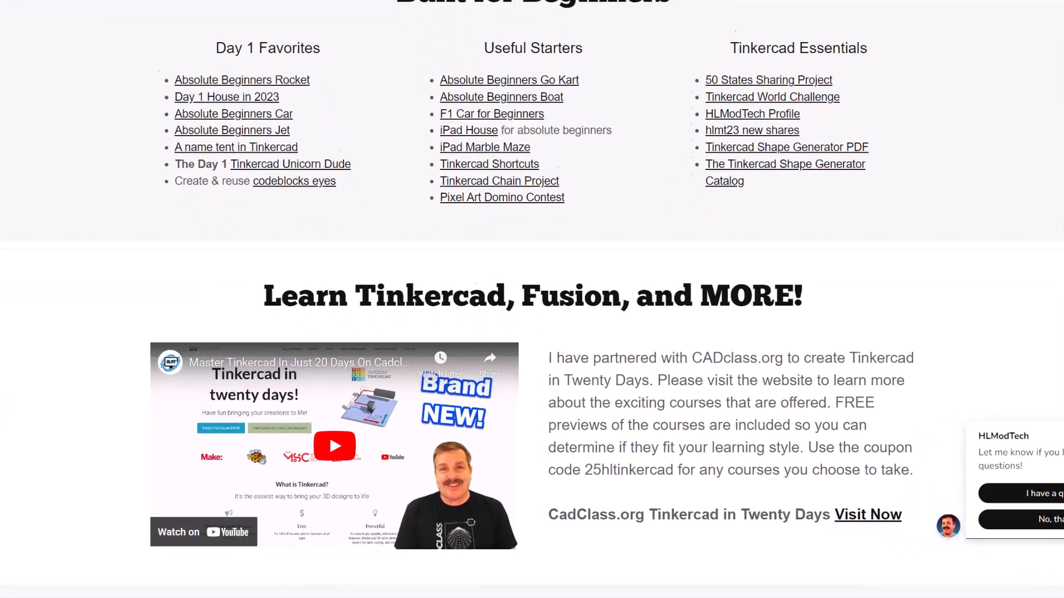
pyautogui.scroll(-3)
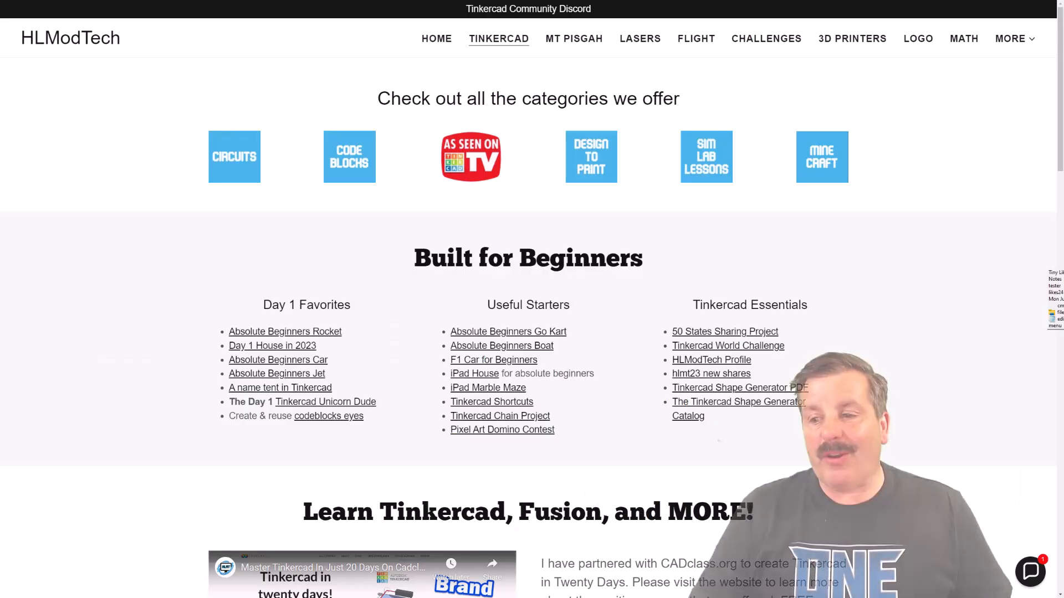
pyautogui.click(1030, 571)
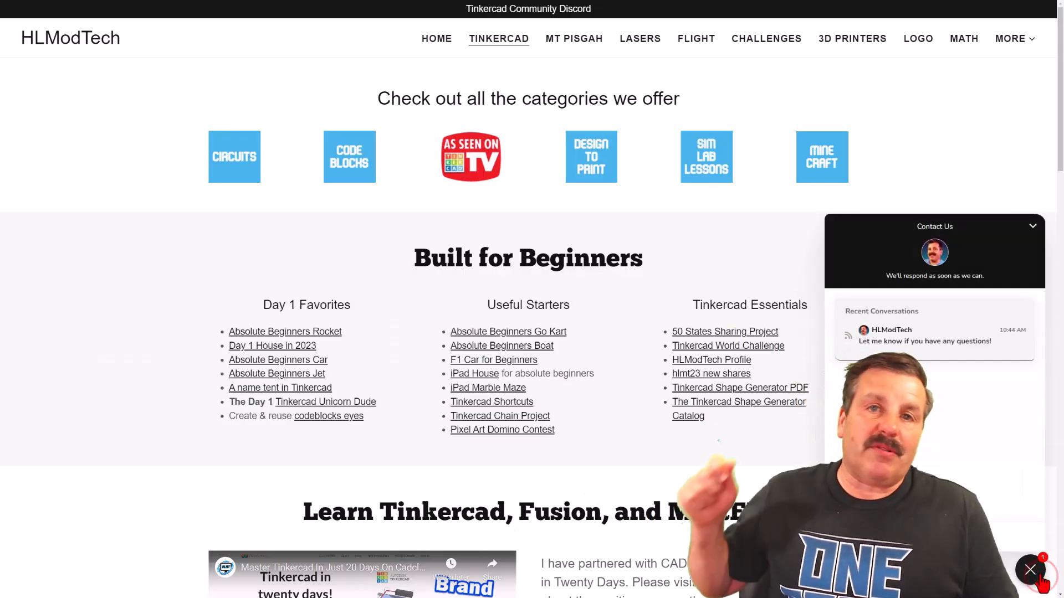